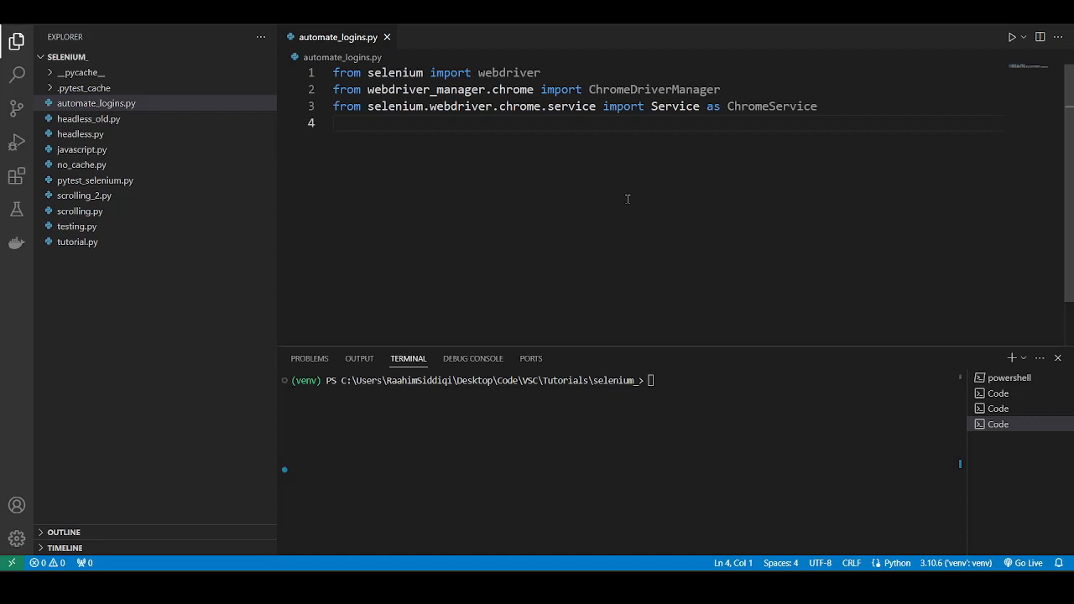
{"action": "mouse_move", "coordinate": [668, 222]}
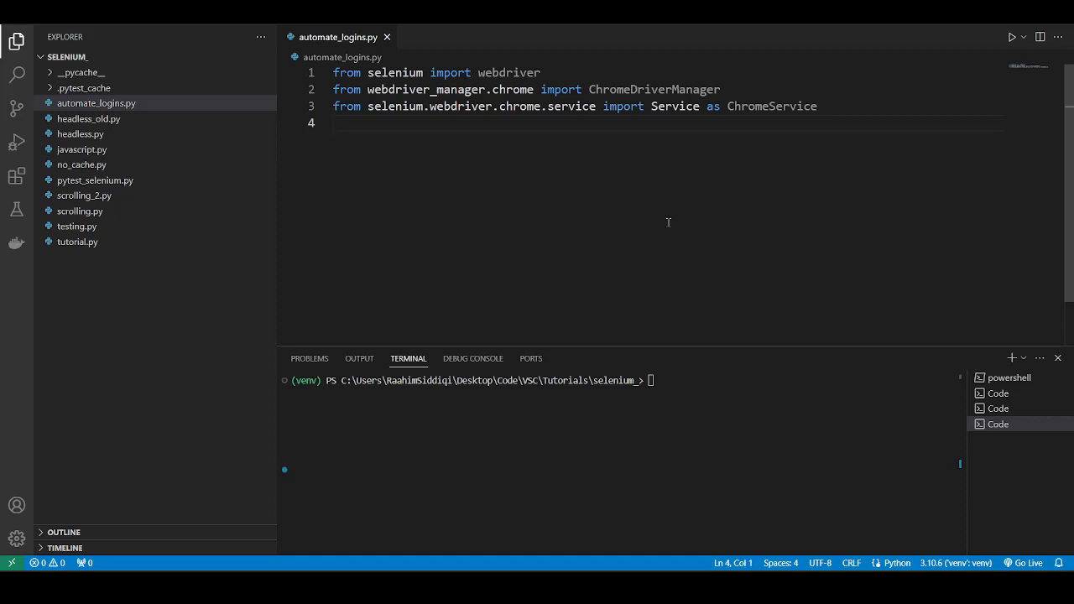
{"action": "mouse_move", "coordinate": [606, 555]}
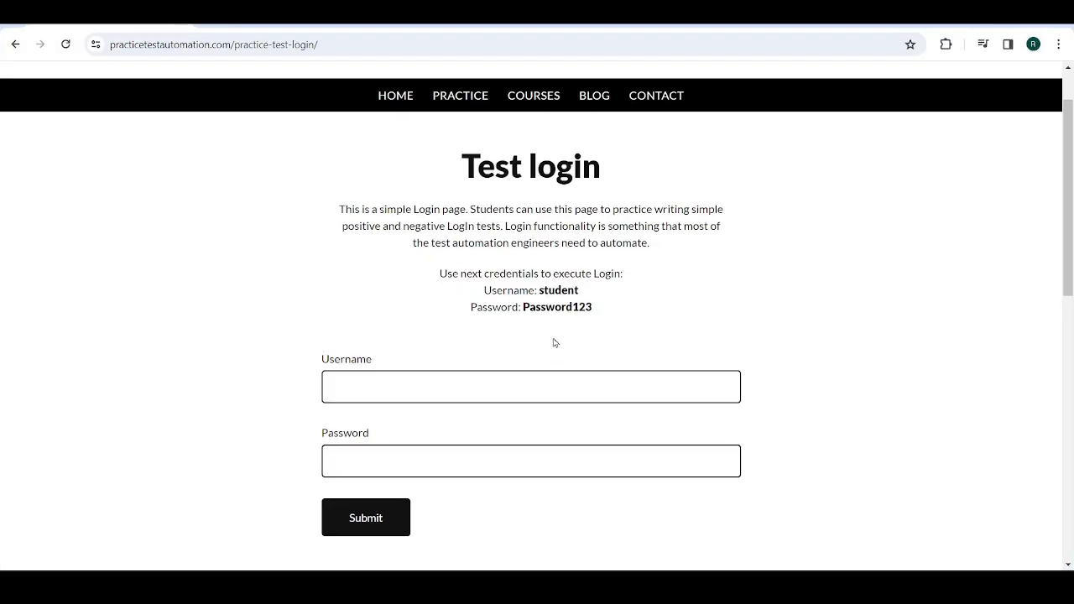
{"action": "mouse_move", "coordinate": [150, 106]}
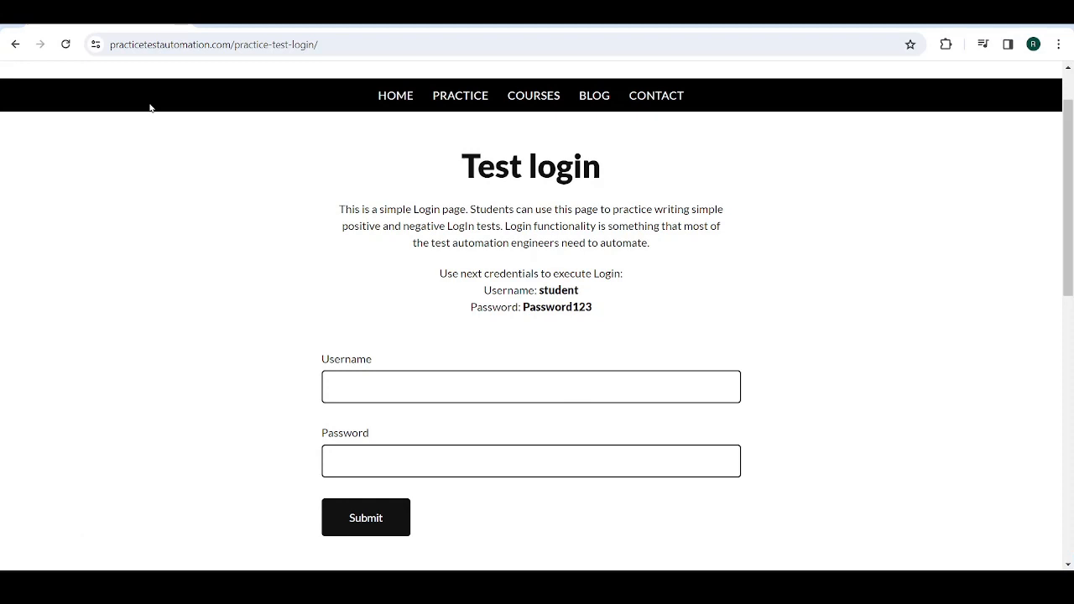
{"action": "mouse_move", "coordinate": [216, 243]}
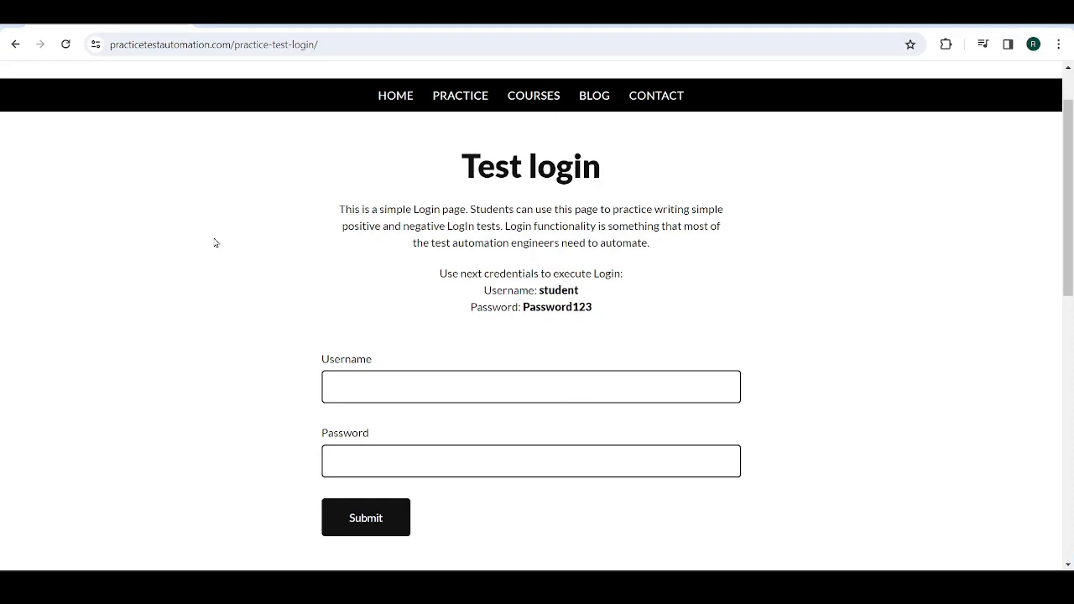
Highlight the sample username and password credentials on the practice login page, then clear the highlight.
{"action": "left_click_drag", "start_coordinate": [471, 284], "coordinate": [590, 314]}
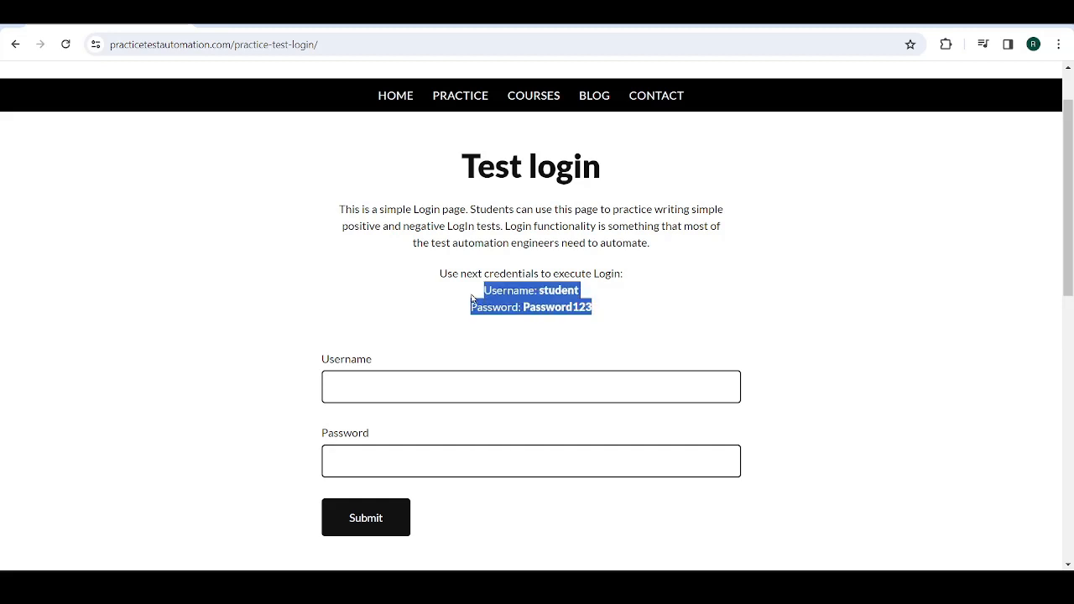
{"action": "left_click", "coordinate": [530, 387]}
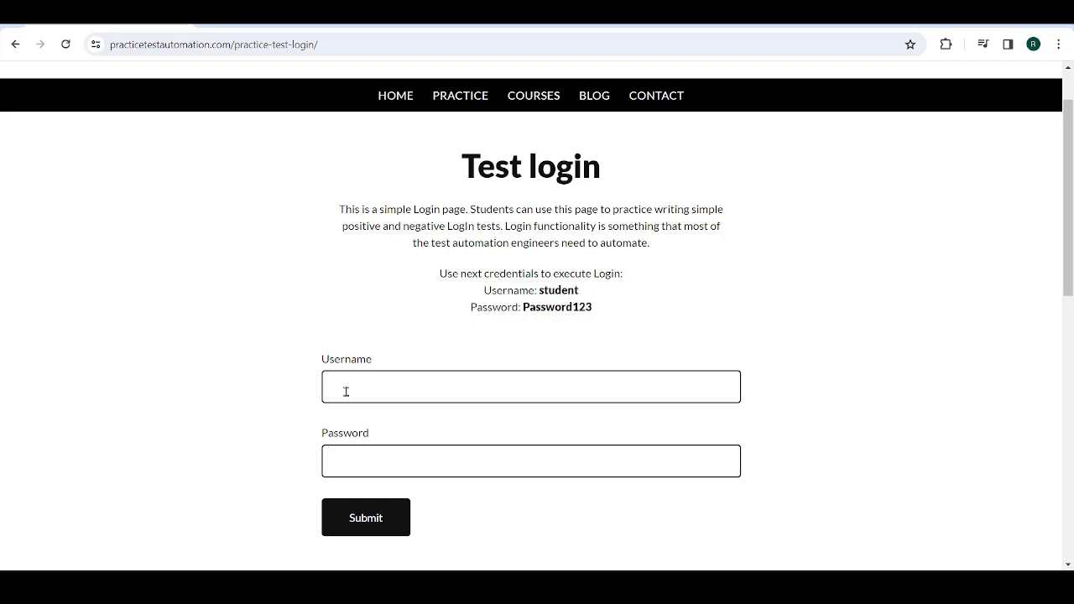
{"action": "mouse_move", "coordinate": [303, 454]}
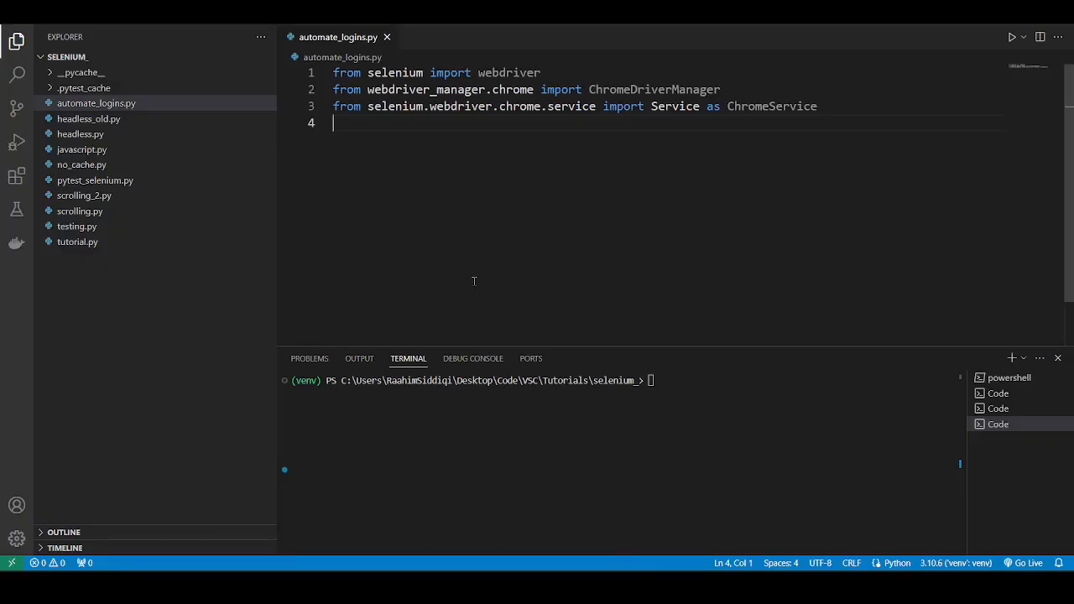
Add a blank line below the imports and draft, then clear, a pip install selenium command.
{"action": "key", "text": "enter"}
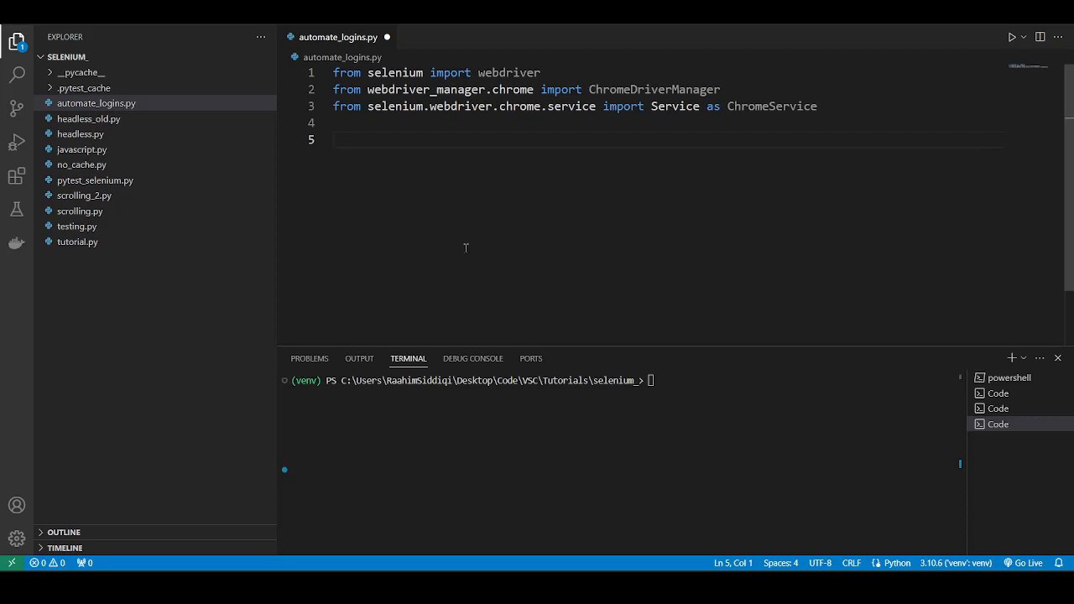
{"action": "type", "text": "pip"}
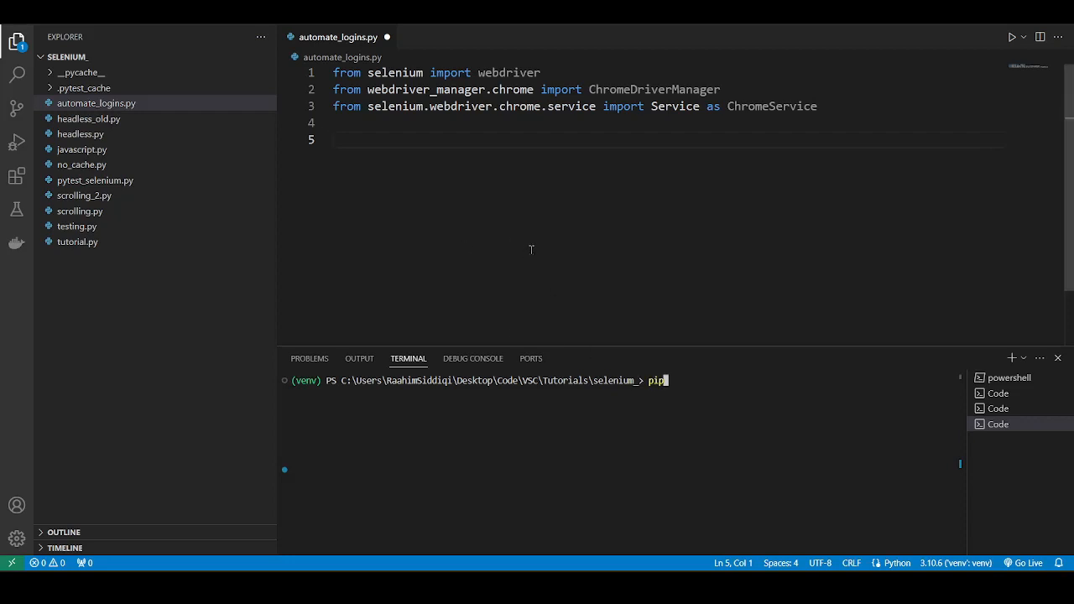
{"action": "type", "text": "install webdriv"}
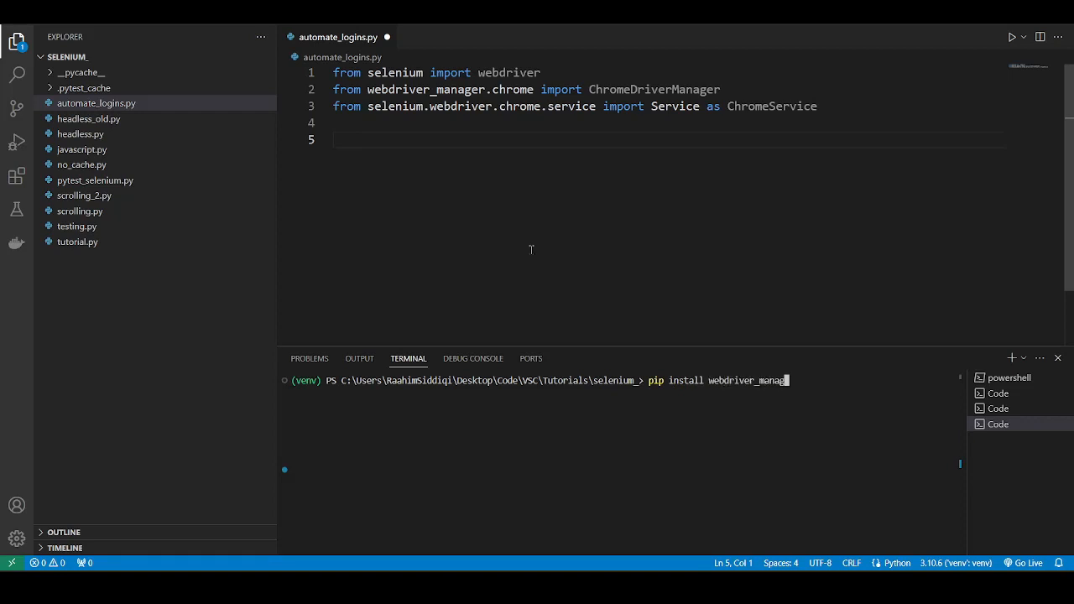
{"action": "type", "text": "er"}
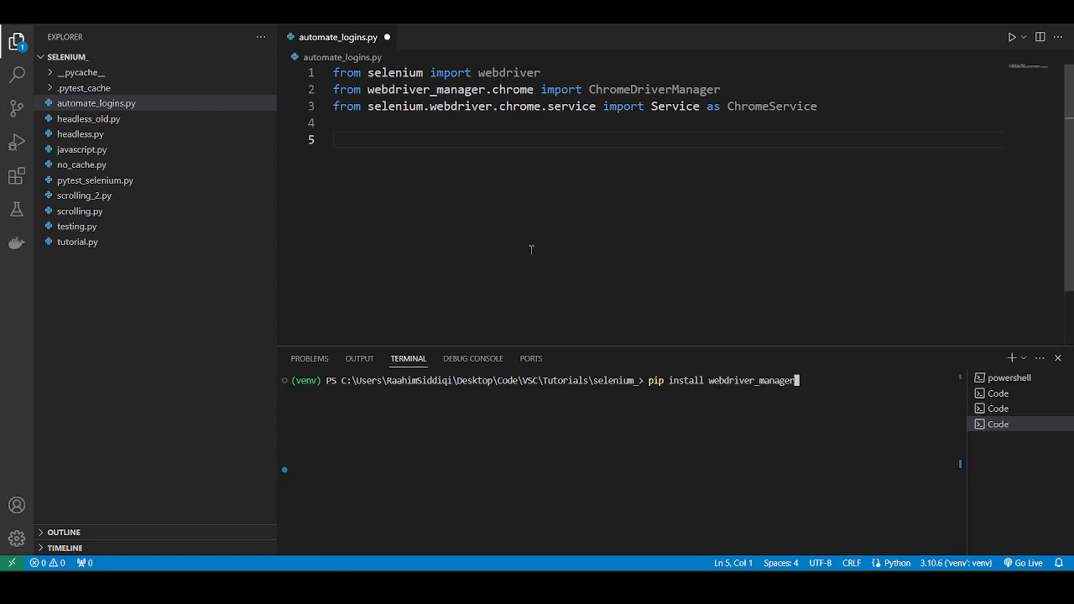
{"action": "mouse_move", "coordinate": [542, 244]}
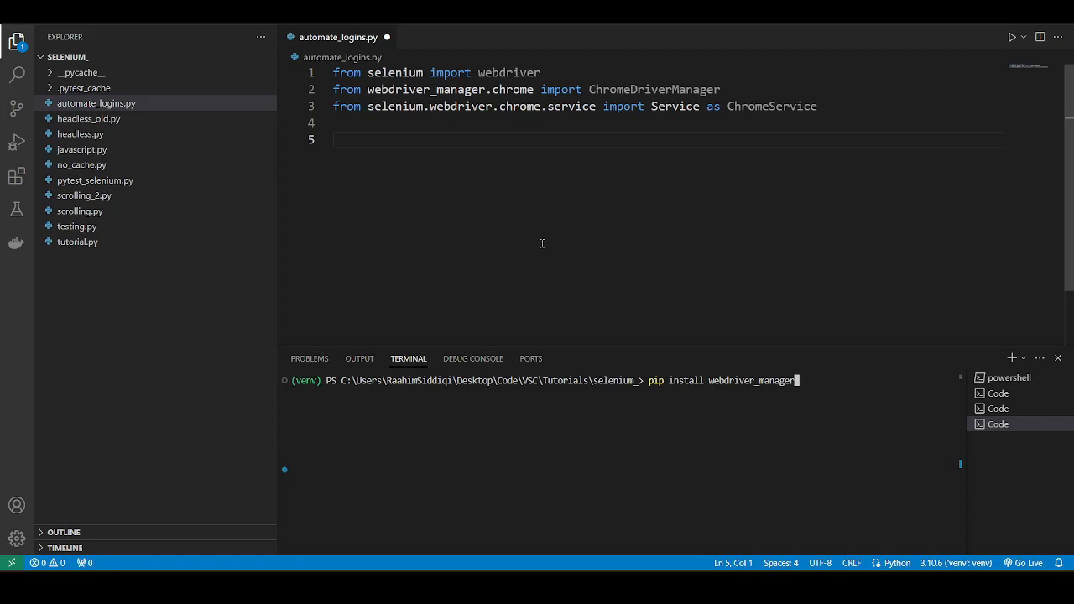
{"action": "key", "text": "Backspace"}
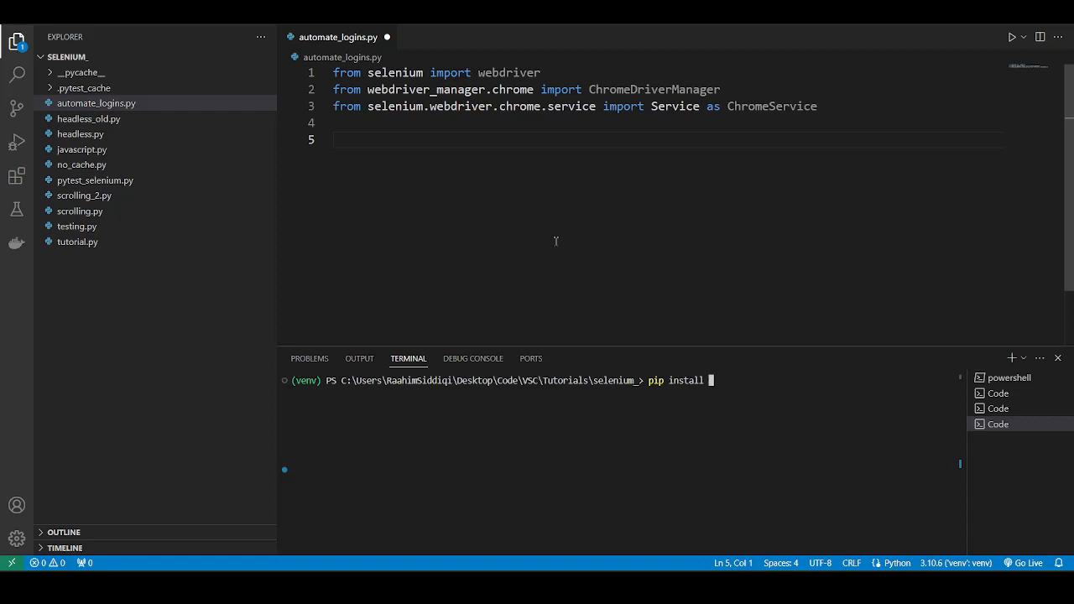
{"action": "type", "text": "selenium"}
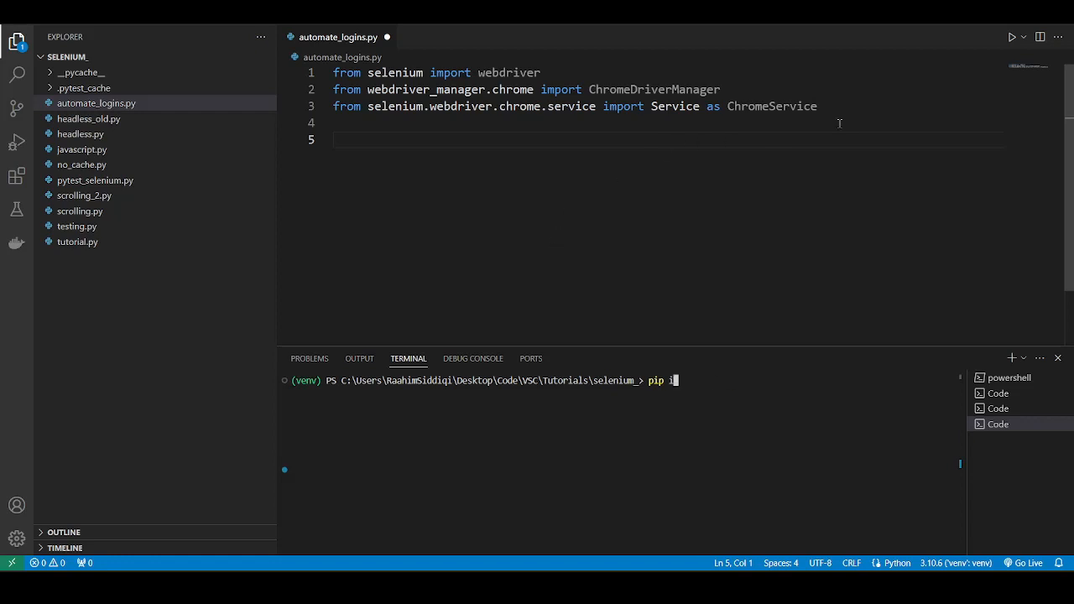
Begin the service assignment on line 5 of automate_logins.py.
{"action": "left_click", "coordinate": [810, 106]}
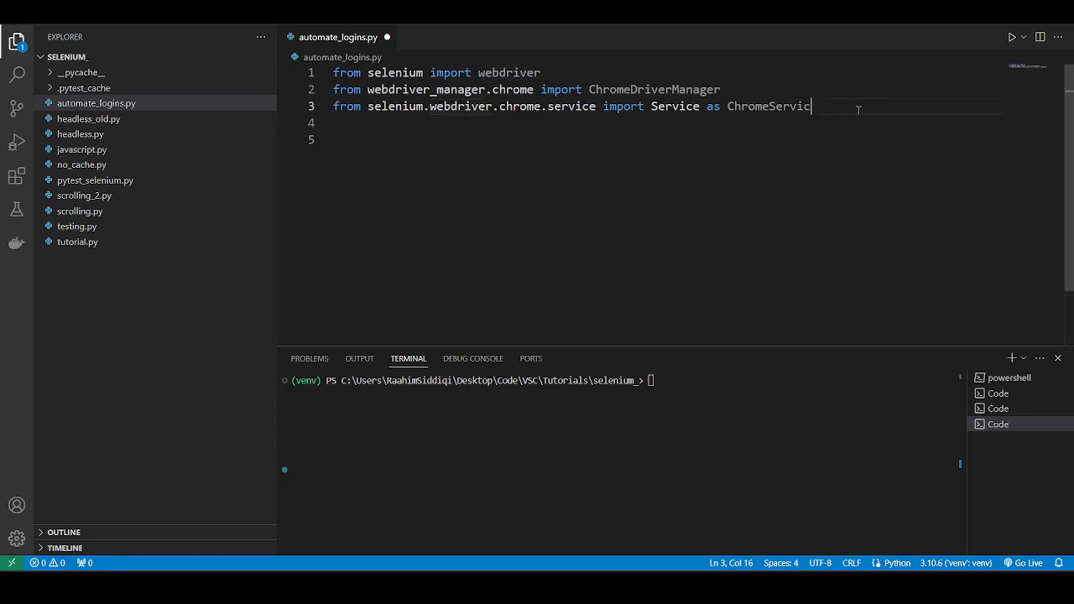
{"action": "type", "text": "e"}
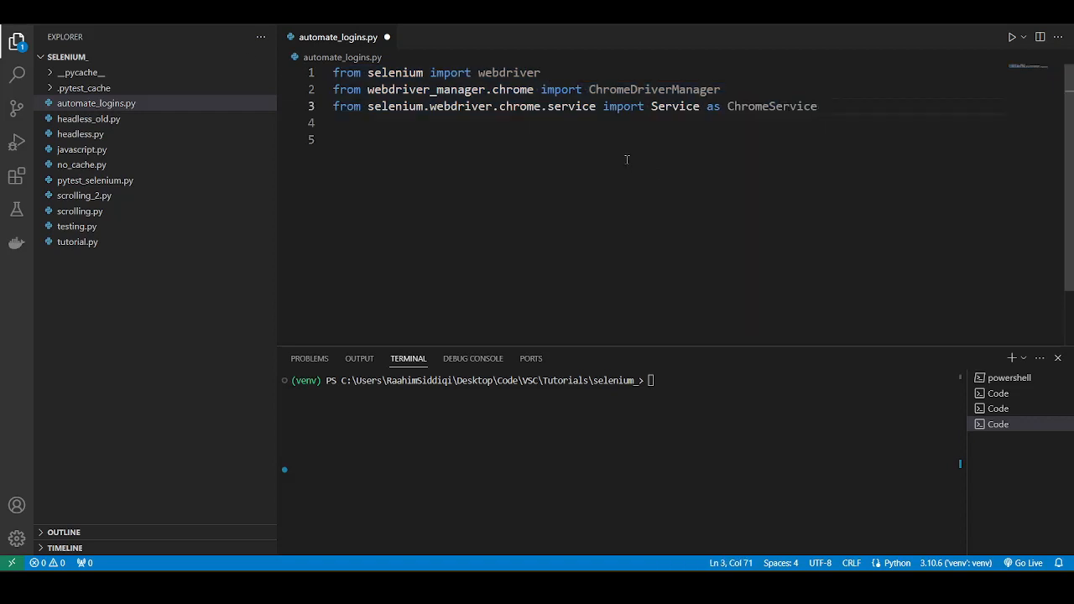
{"action": "type", "text": "service ="}
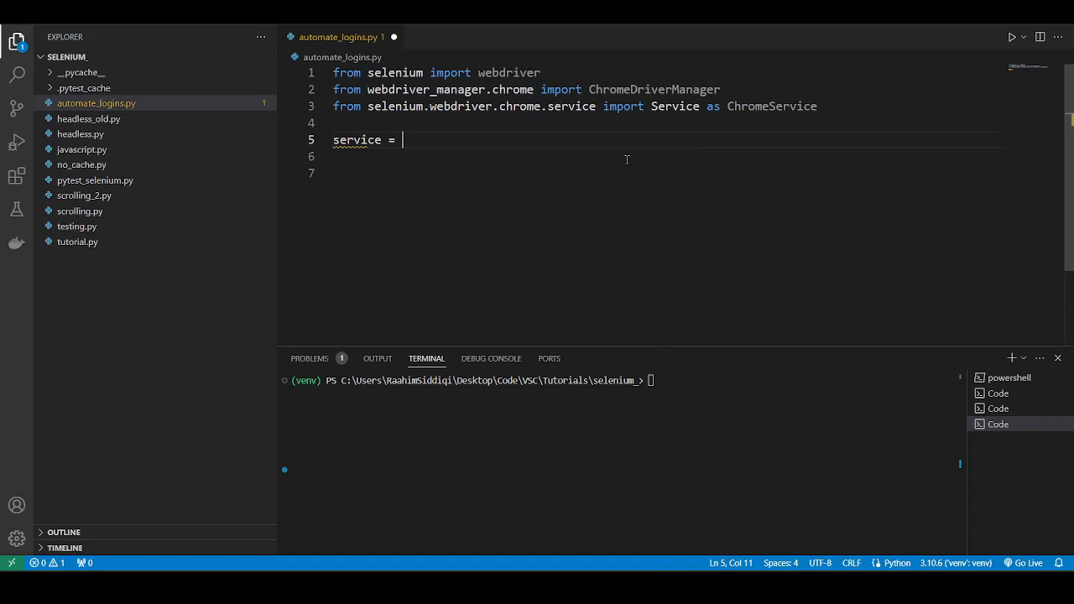
Complete line 5 as service = ChromeService(executable_path=ChromeDriverManager().install()).
{"action": "type", "text": "ChromeService"}
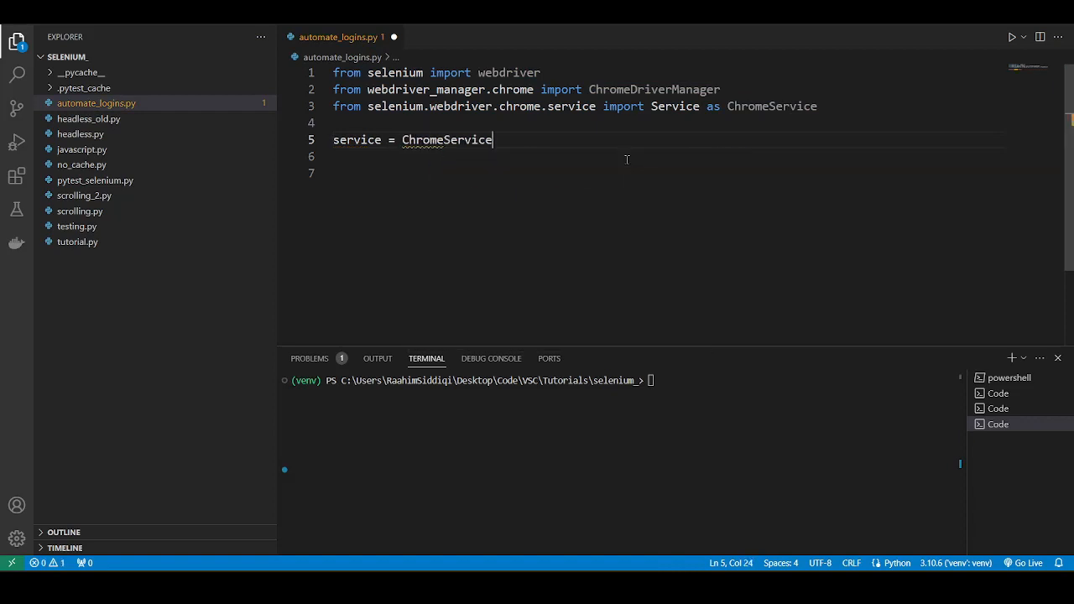
{"action": "type", "text": "(e"}
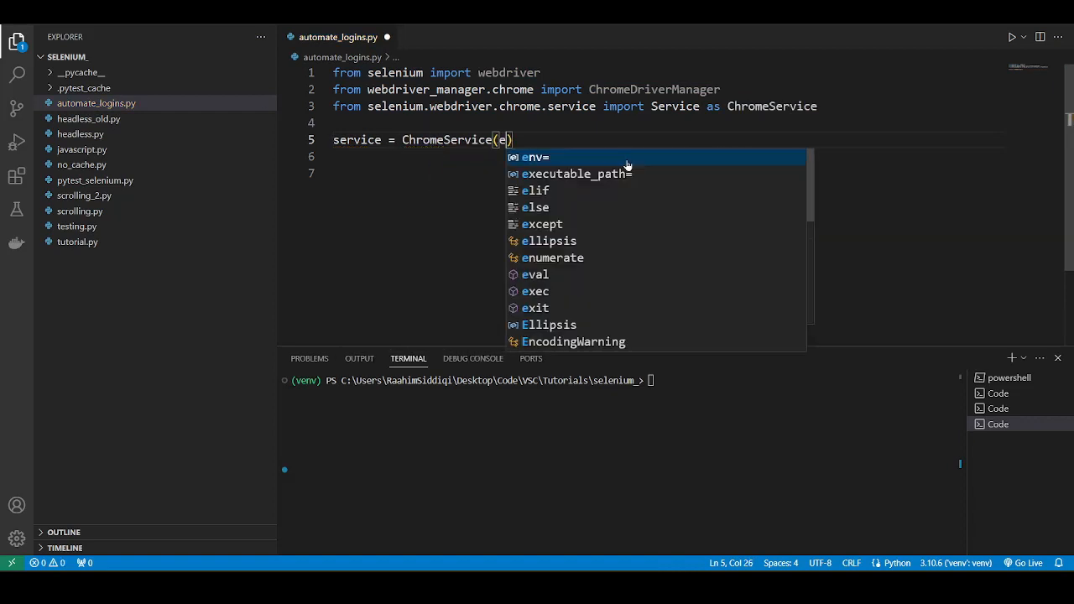
{"action": "left_click", "coordinate": [576, 173]}
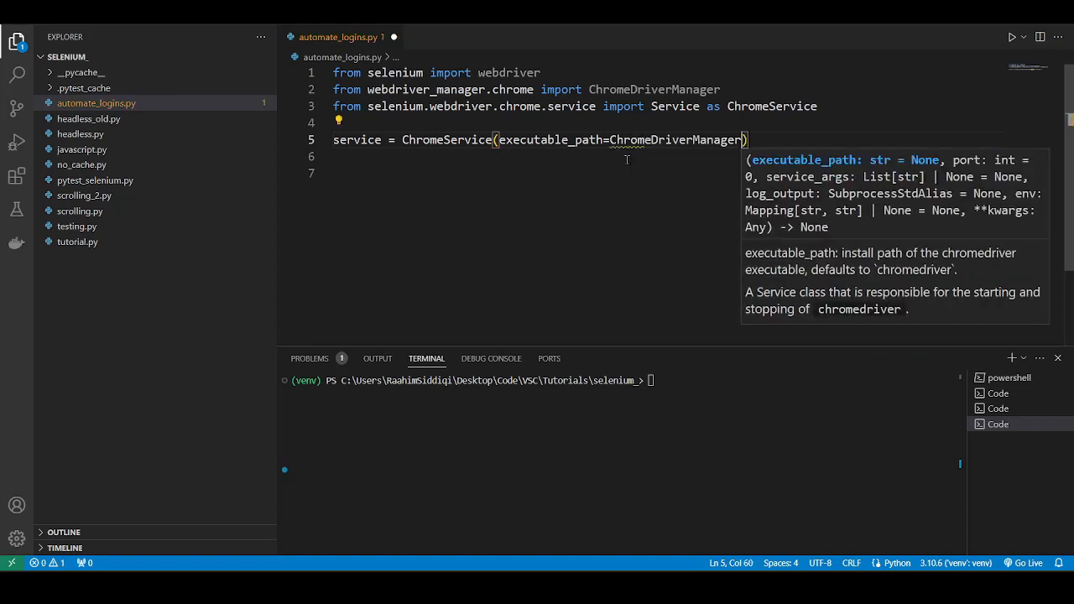
{"action": "type", "text": "()"}
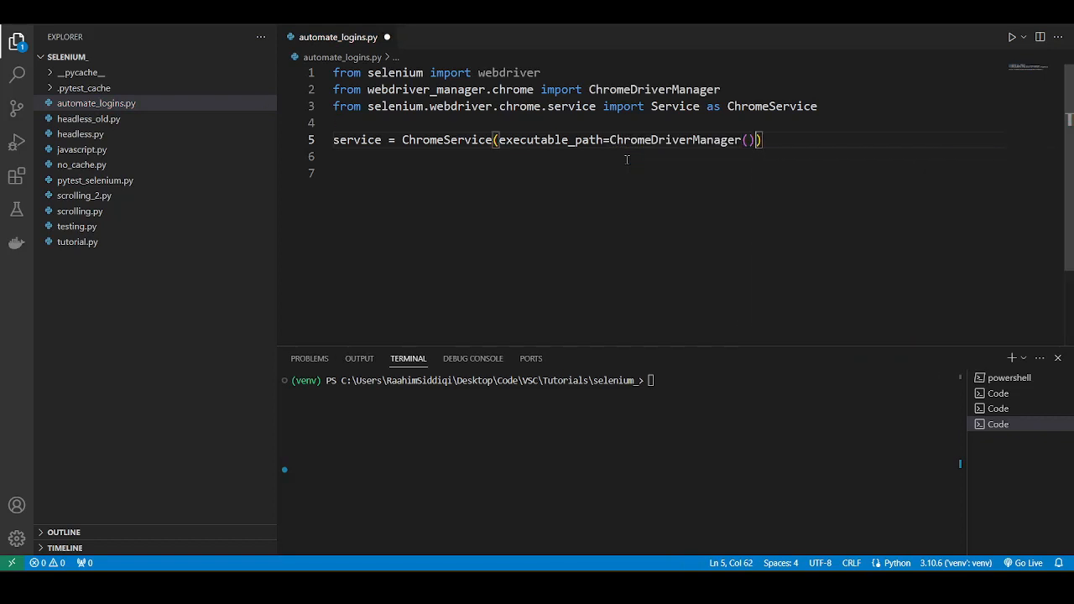
{"action": "type", "text": ".install("}
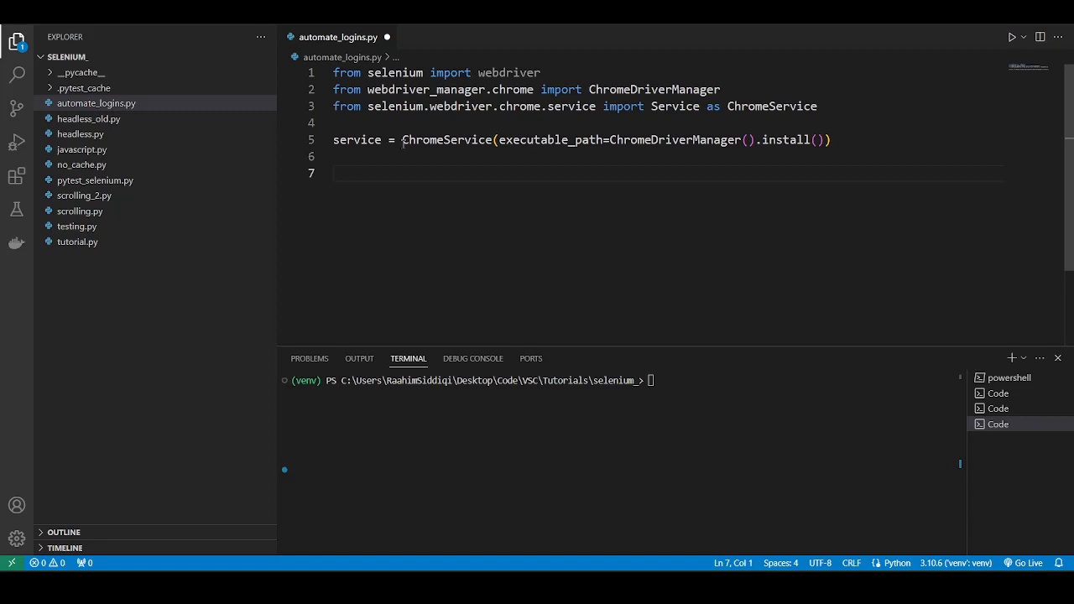
{"action": "left_click_drag", "start_coordinate": [402, 139], "coordinate": [832, 139]}
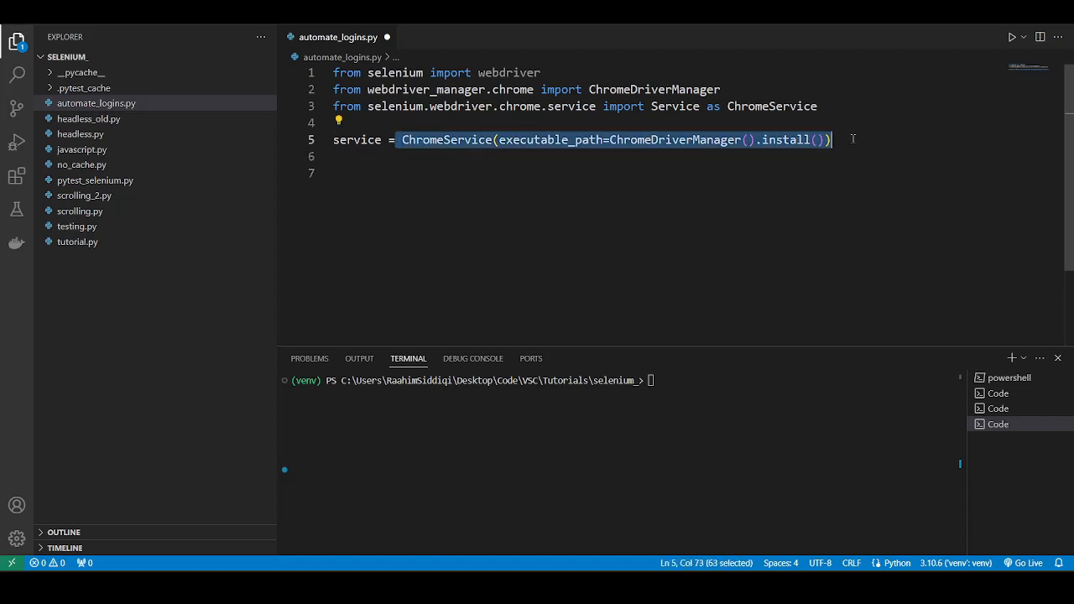
{"action": "left_click", "coordinate": [502, 139]}
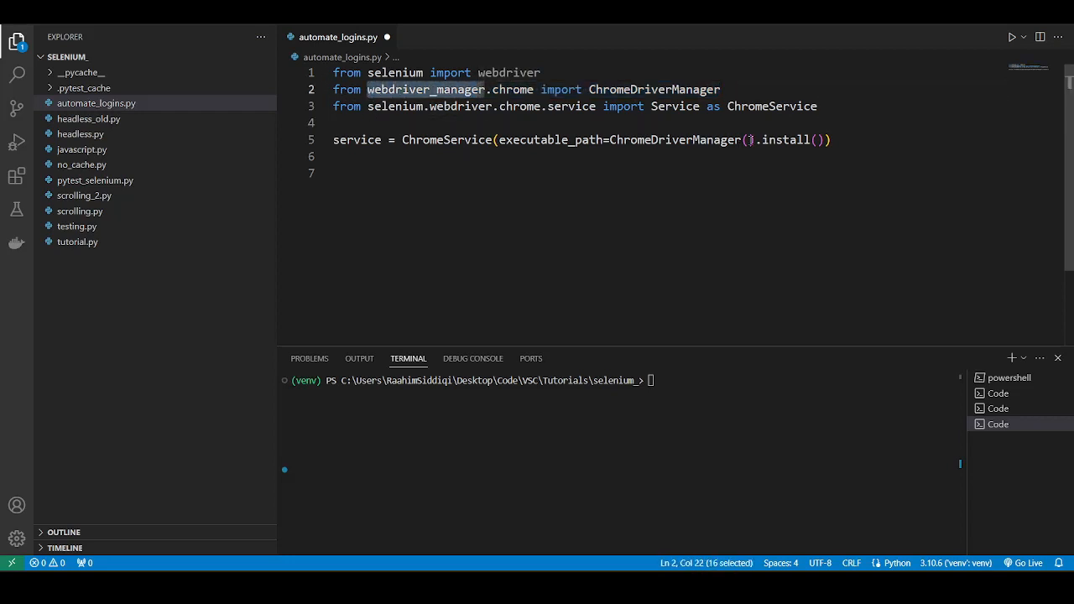
{"action": "double_click", "coordinate": [675, 140]}
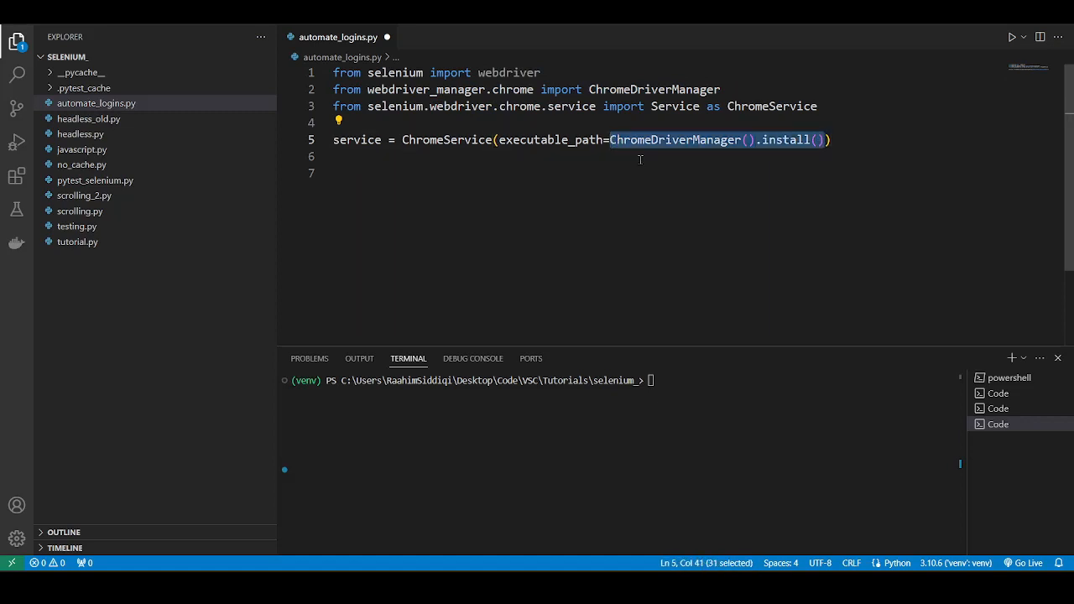
Create the browser with driver = webdriver.Chrome(service=service).
{"action": "type", "text": "dr"}
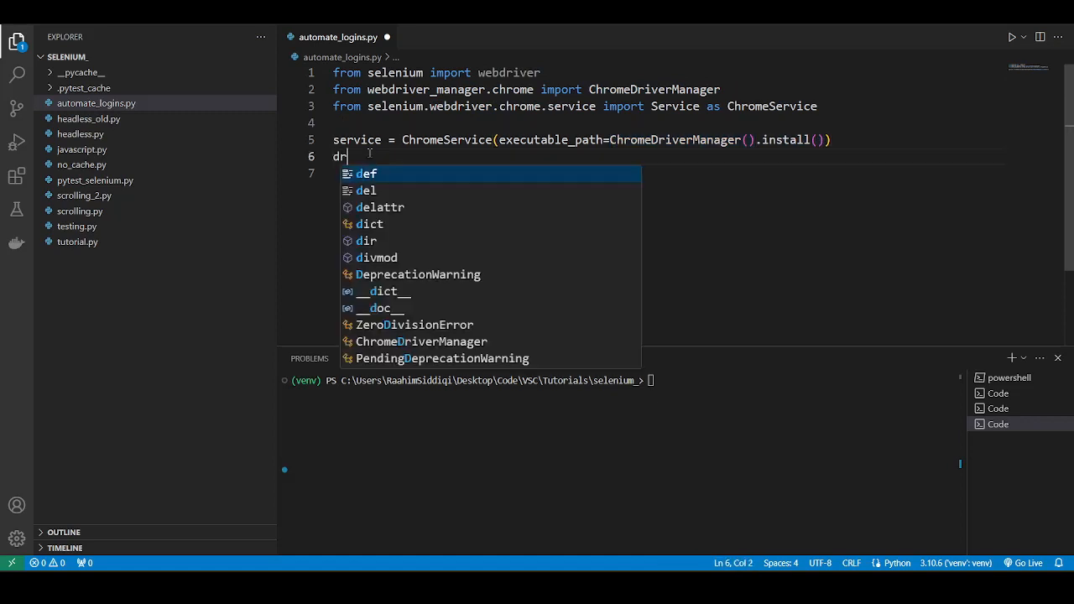
{"action": "type", "text": "iver ="}
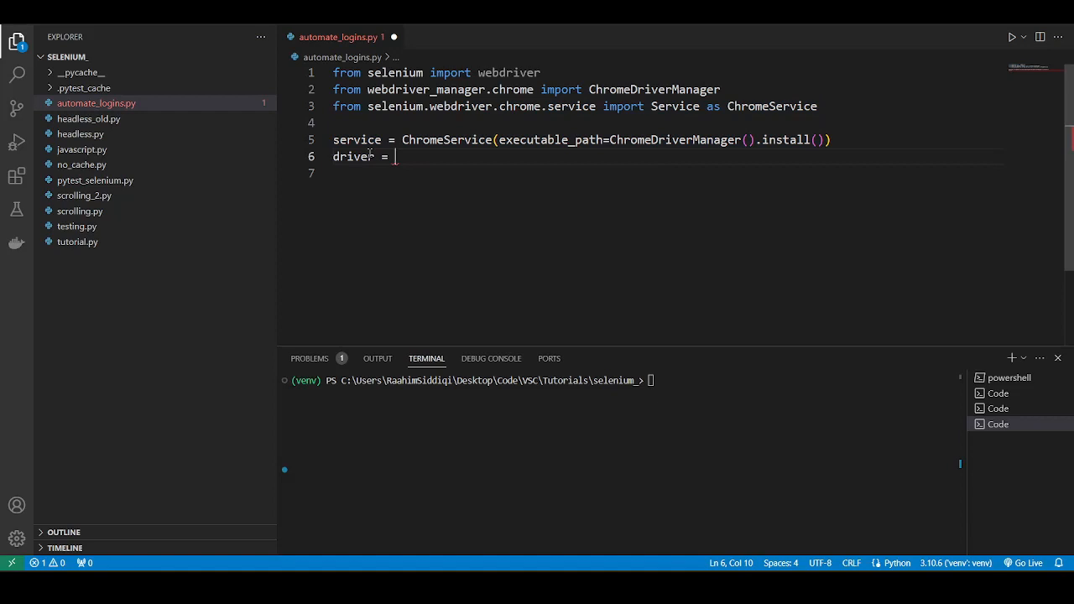
{"action": "type", "text": "webdriver.Chrome("}
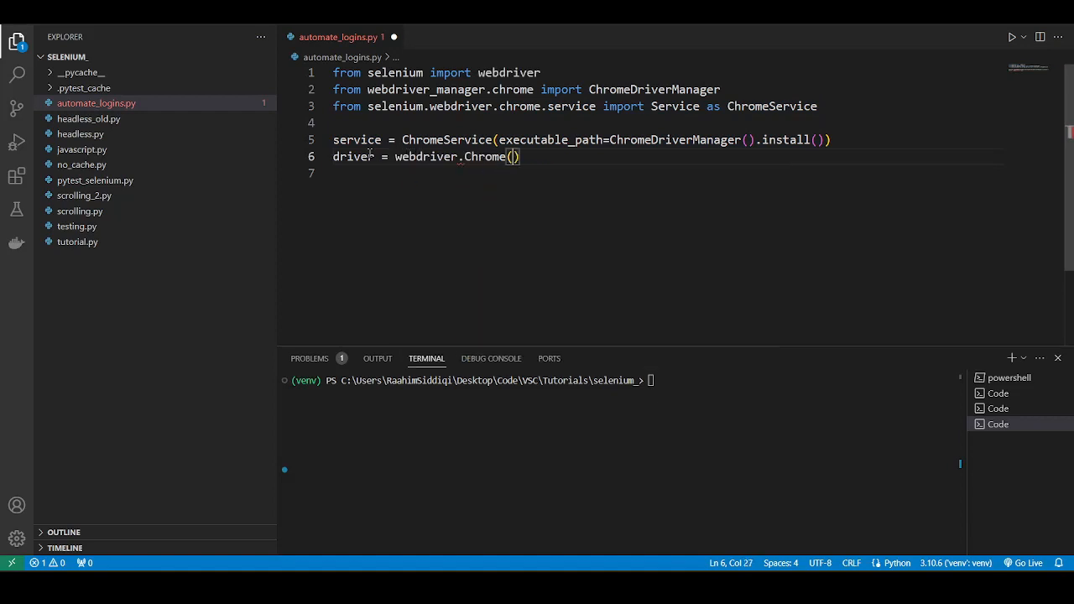
{"action": "type", "text": "service=service"}
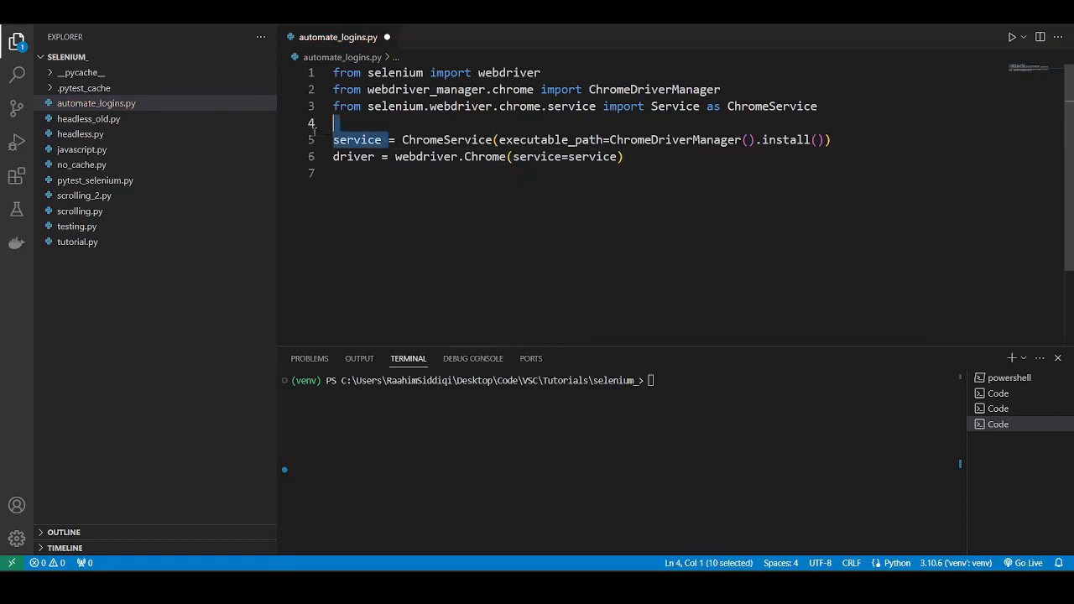
{"action": "double_click", "coordinate": [352, 157]}
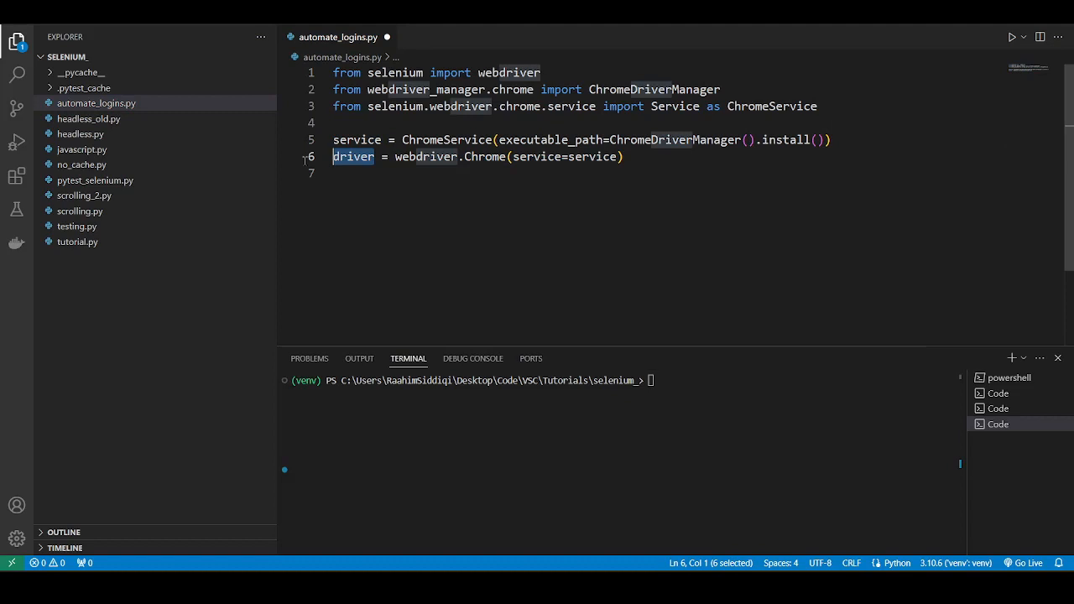
{"action": "left_click", "coordinate": [625, 157]}
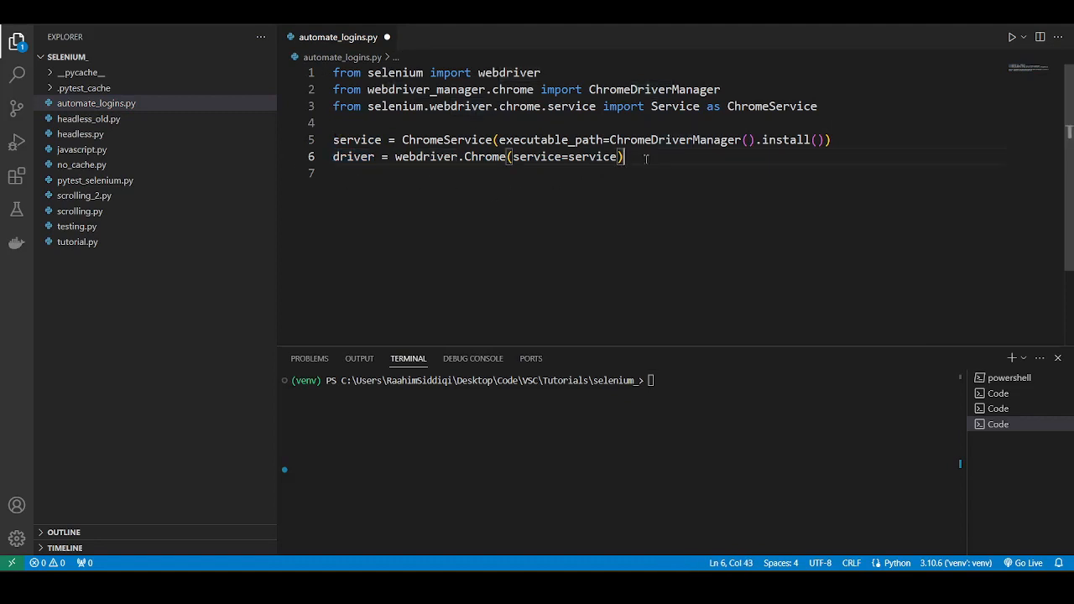
Add driver.quit() as the last line, leaving blank lines above it.
{"action": "type", "text": "d"}
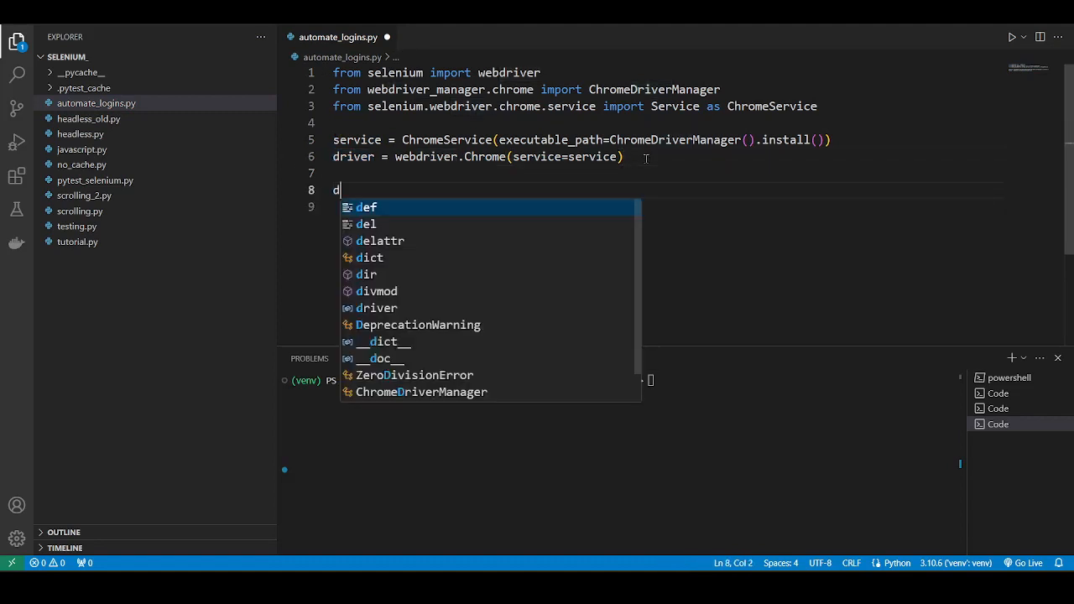
{"action": "type", "text": "river.quit()"}
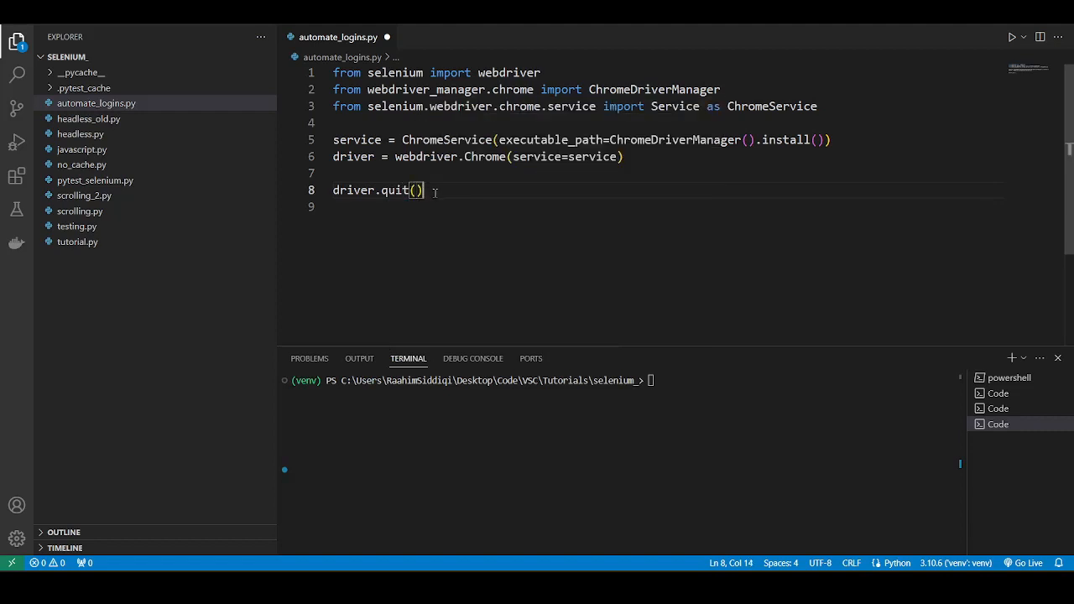
{"action": "triple_click", "coordinate": [377, 189]}
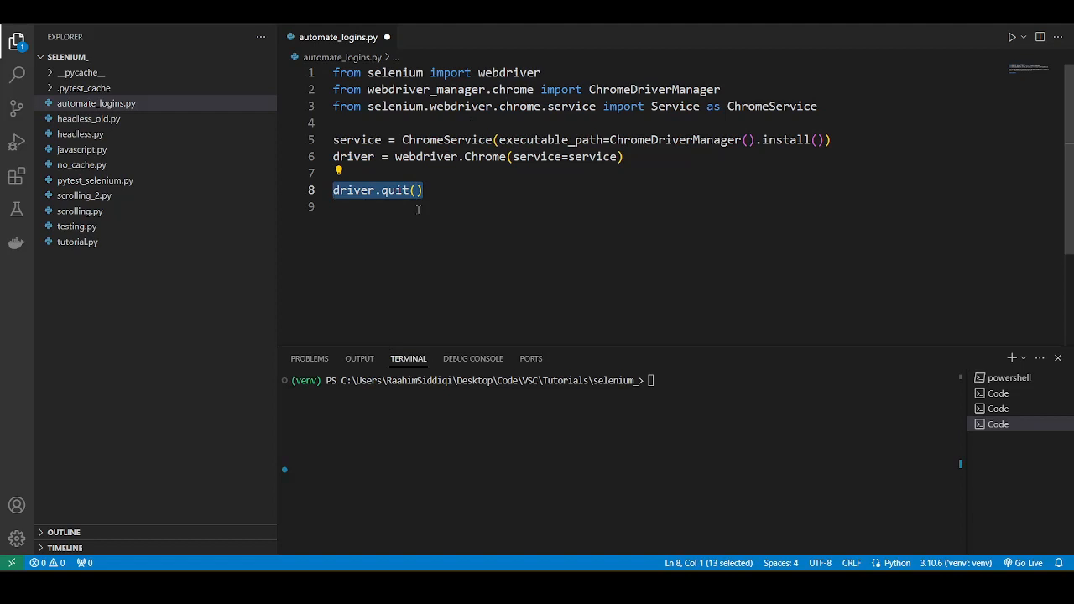
{"action": "left_click", "coordinate": [424, 190]}
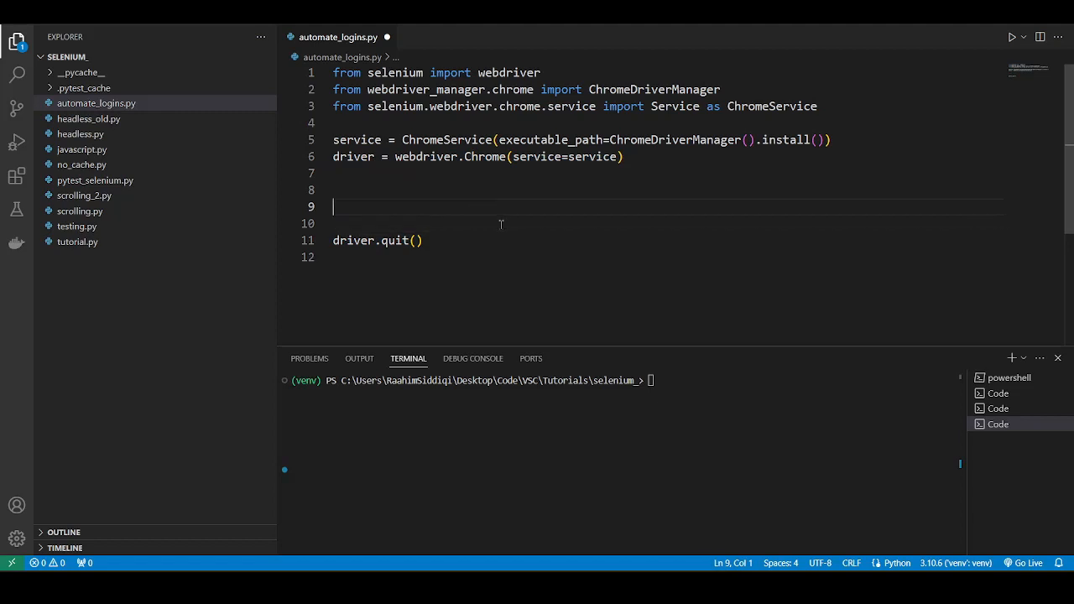
{"action": "type", "text": "driver."}
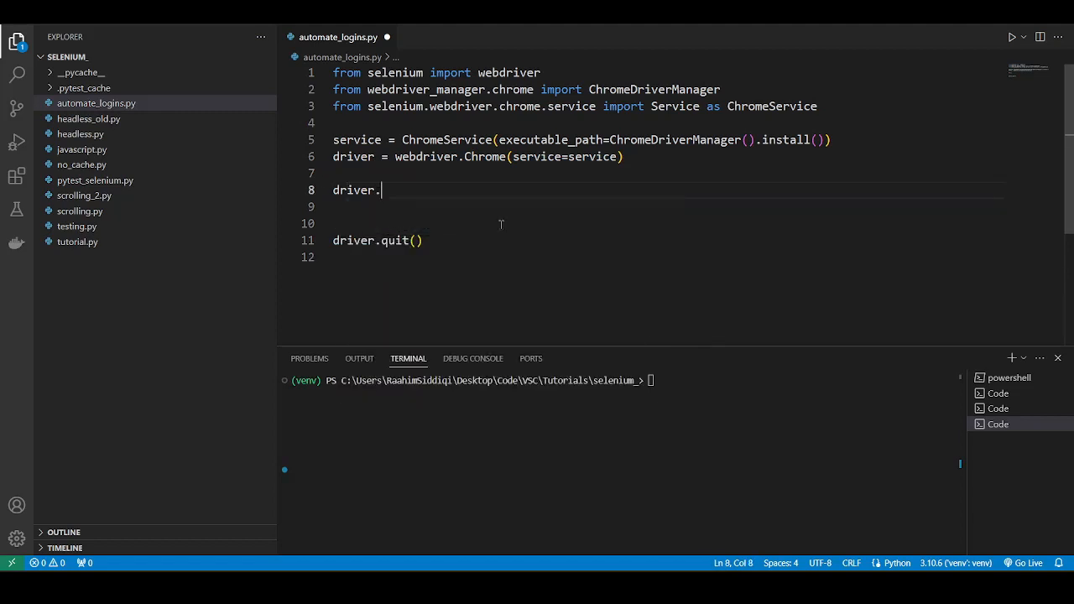
{"action": "type", "text": "sec"}
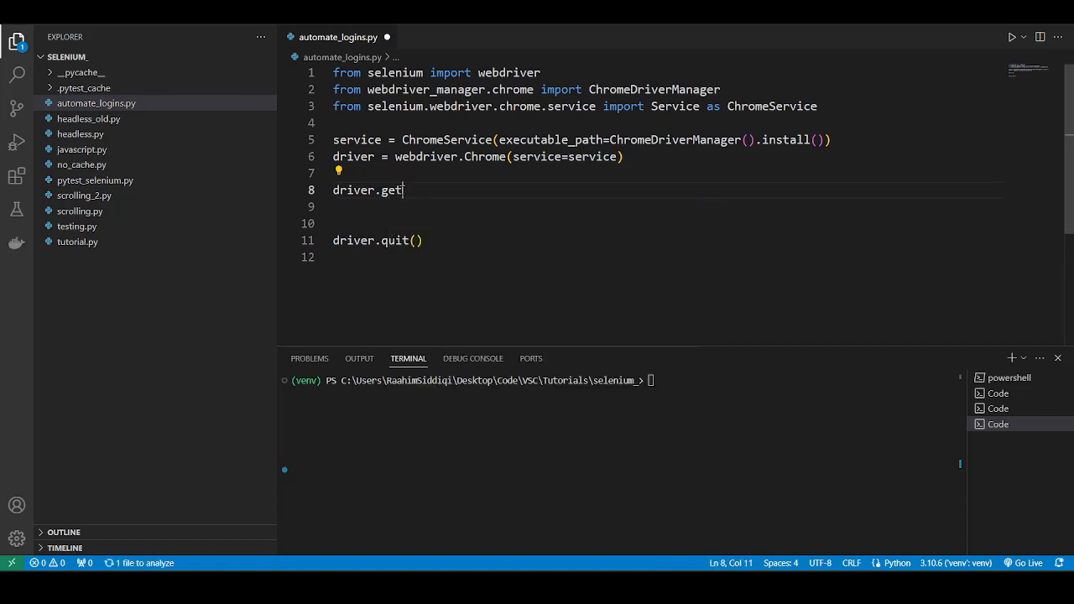
{"action": "type", "text": "(\"\")"}
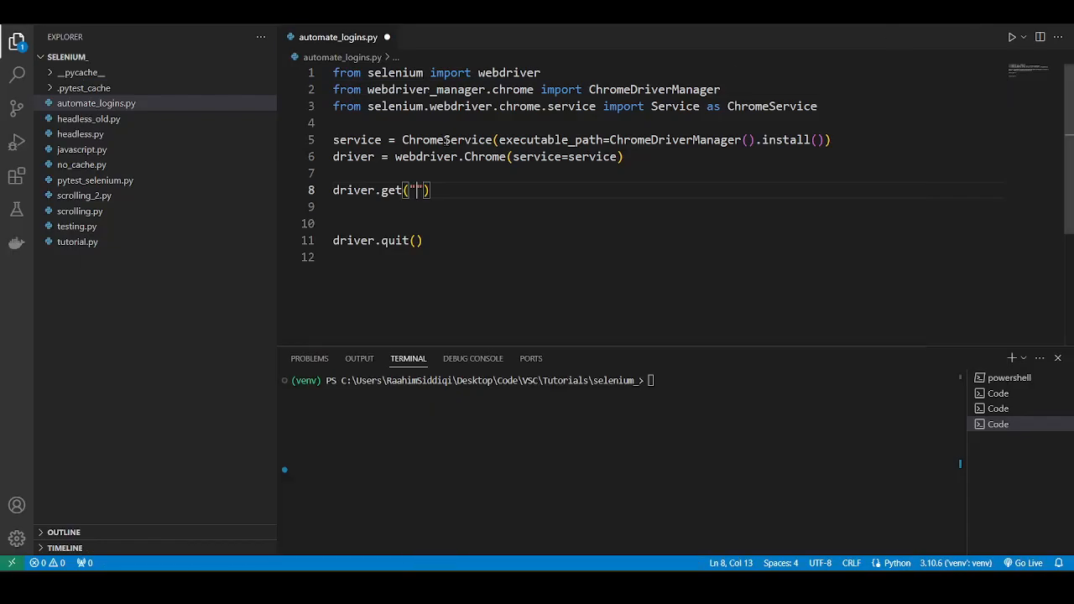
{"action": "type", "text": "https://practicetestautomation.com/practice-test-login/"}
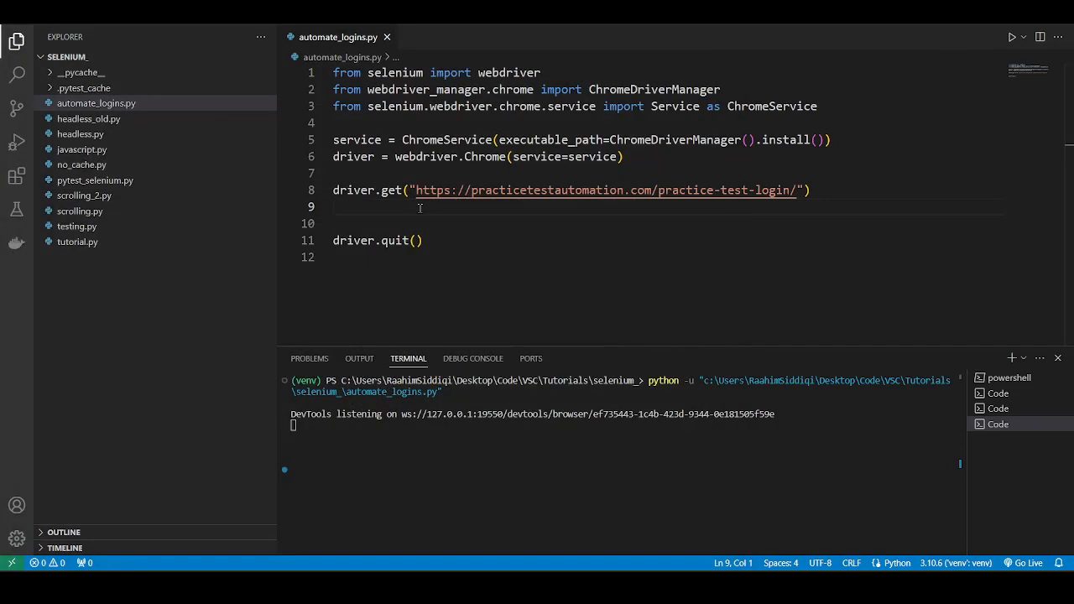
Add 'import time' below the imports and time.sleep(5) just before driver.quit().
{"action": "left_click", "coordinate": [419, 123]}
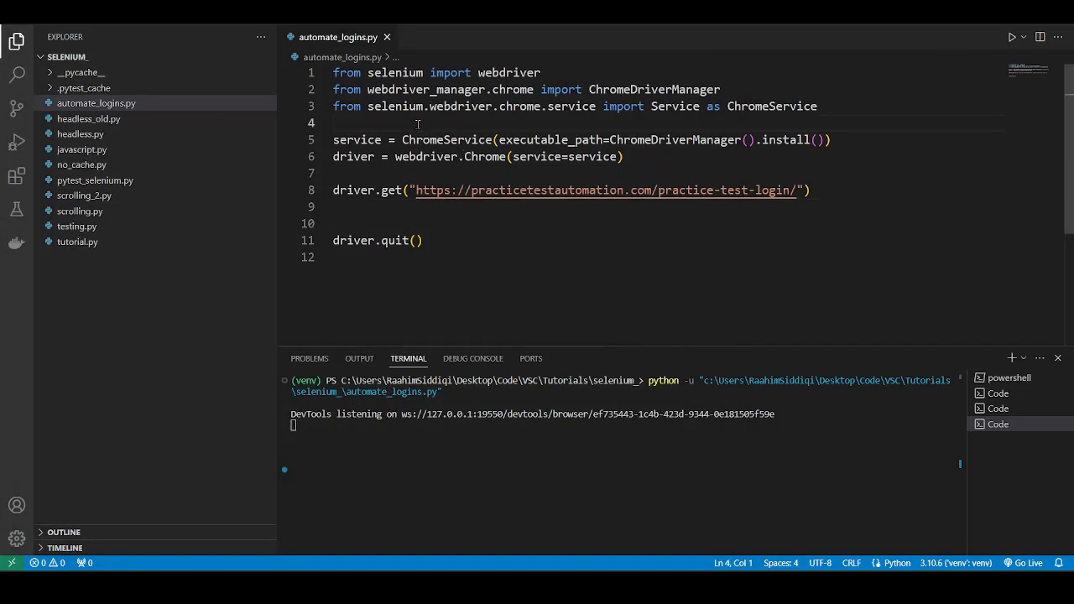
{"action": "type", "text": "import time"}
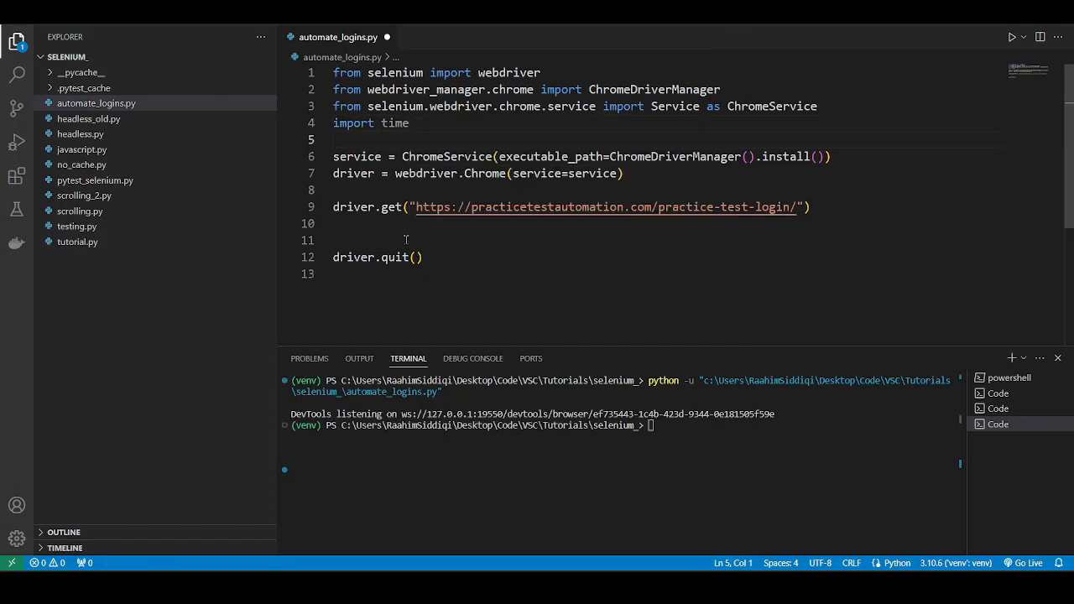
{"action": "type", "text": "time.sleep()"}
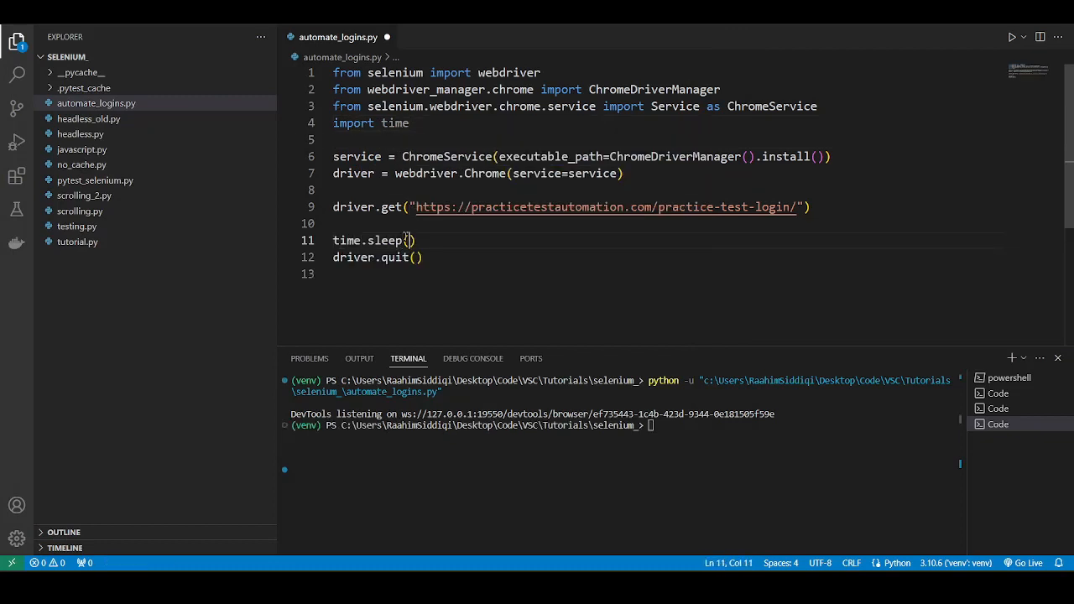
{"action": "type", "text": "5"}
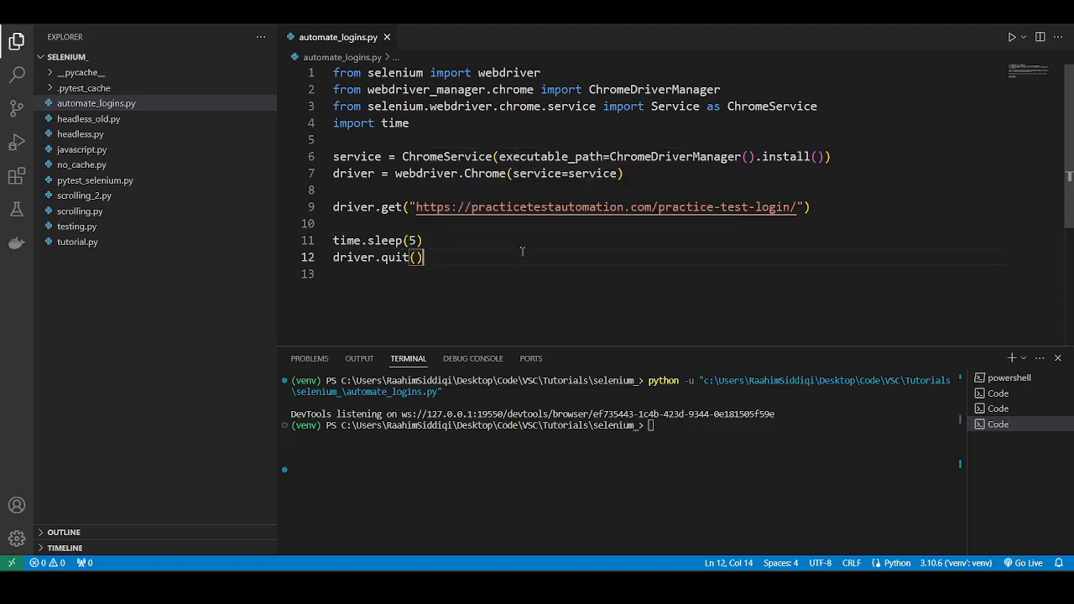
{"action": "mouse_move", "coordinate": [461, 163]}
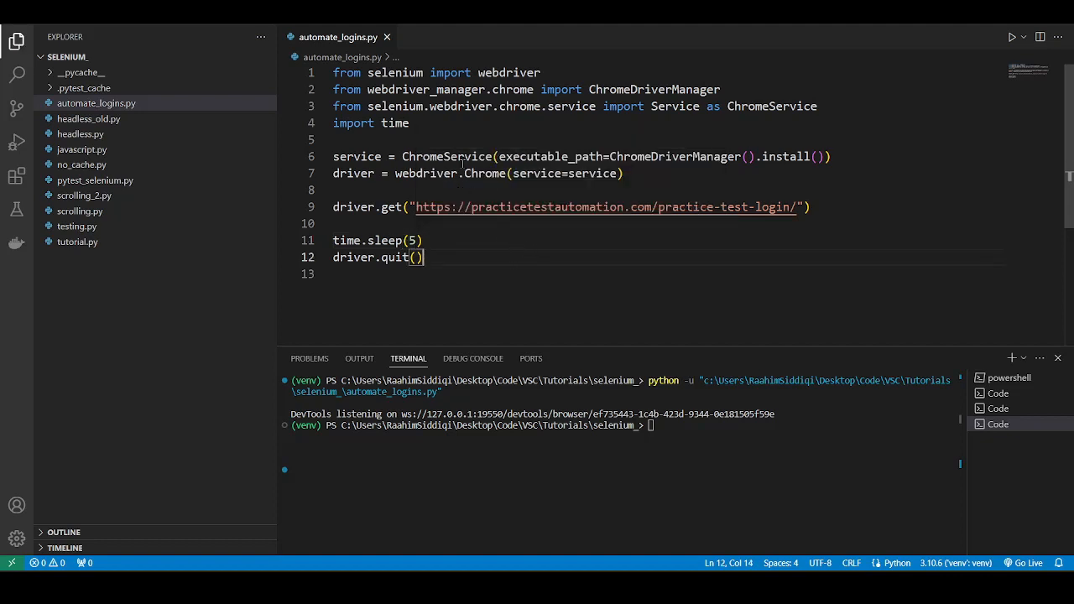
{"action": "triple_click", "coordinate": [377, 241]}
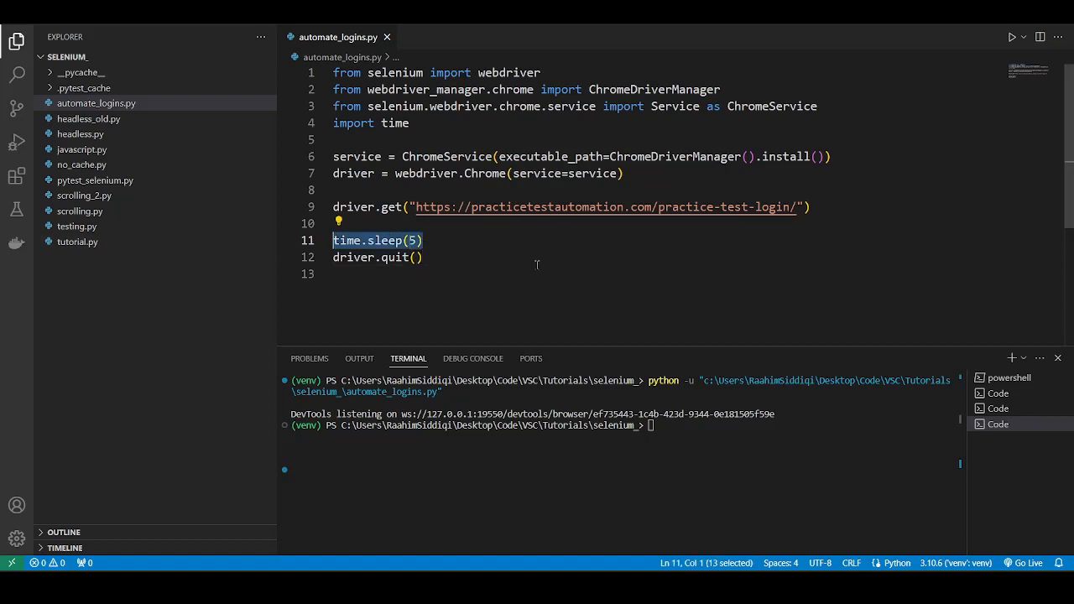
{"action": "mouse_move", "coordinate": [537, 261]}
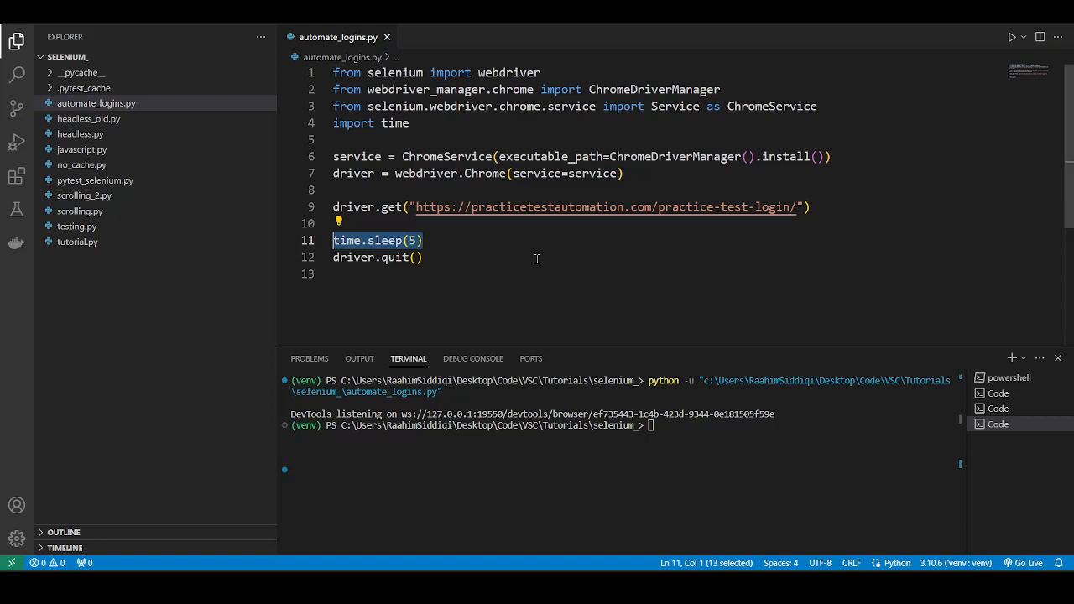
{"action": "mouse_move", "coordinate": [505, 257]}
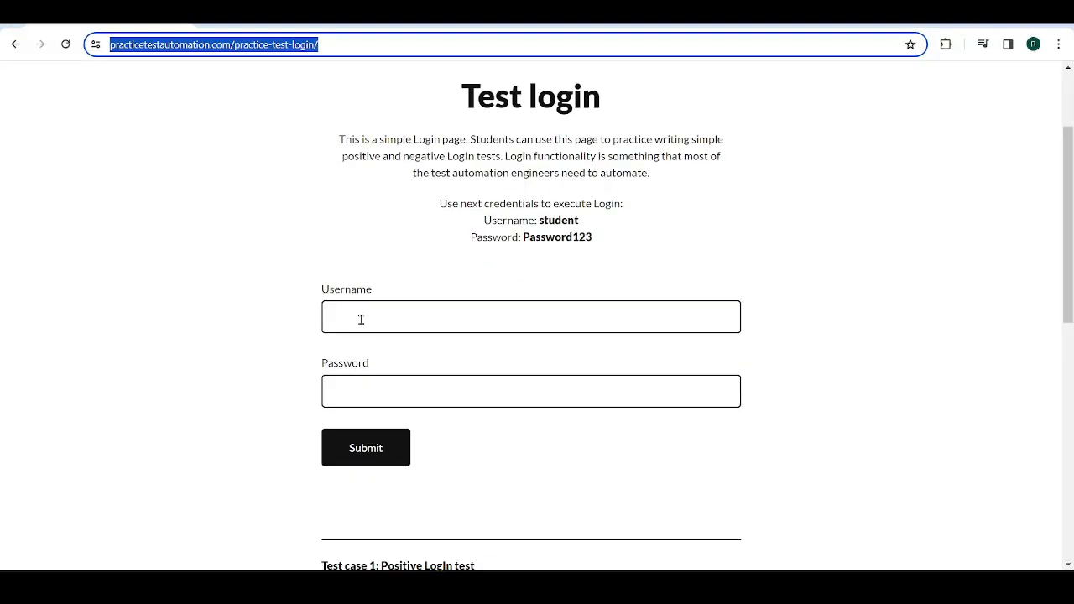
Deselect Chrome's address bar and scroll down to the login form.
{"action": "left_click", "coordinate": [276, 277]}
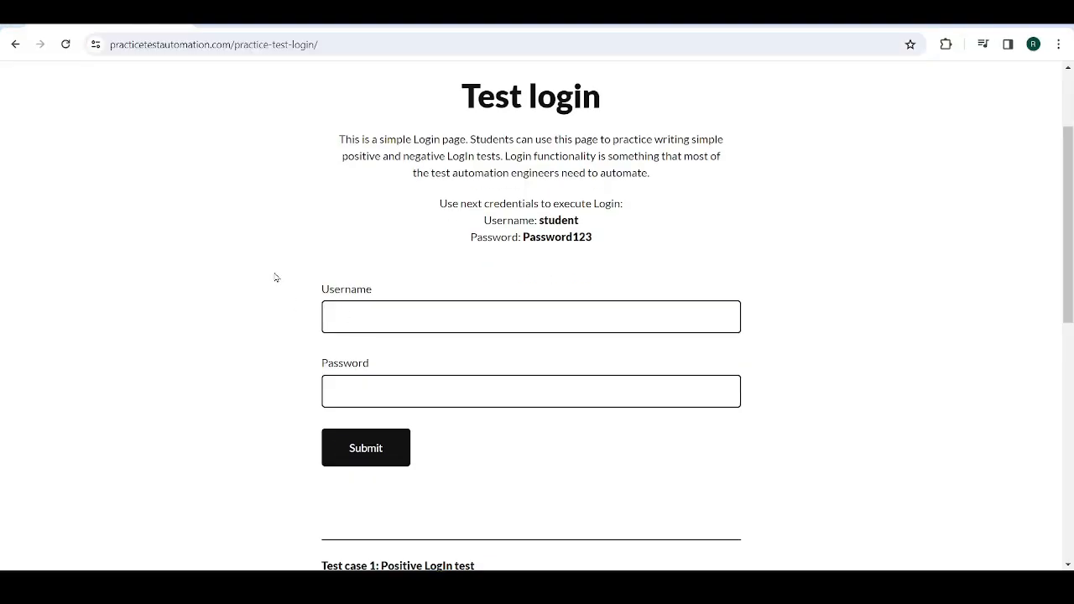
{"action": "mouse_move", "coordinate": [274, 278]}
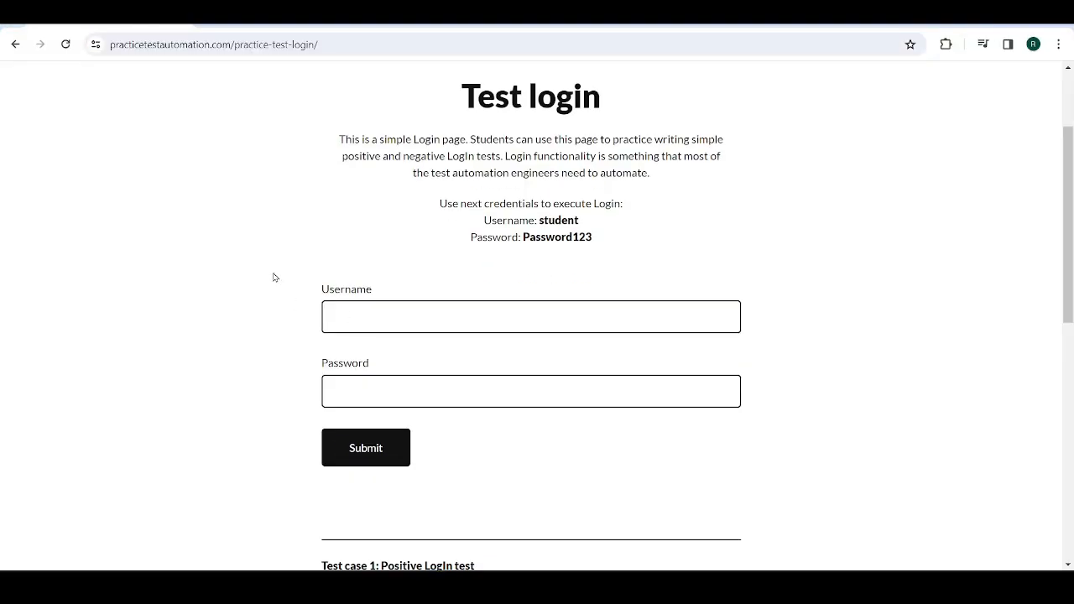
{"action": "scroll", "scroll_direction": "down", "scroll_amount": 3}
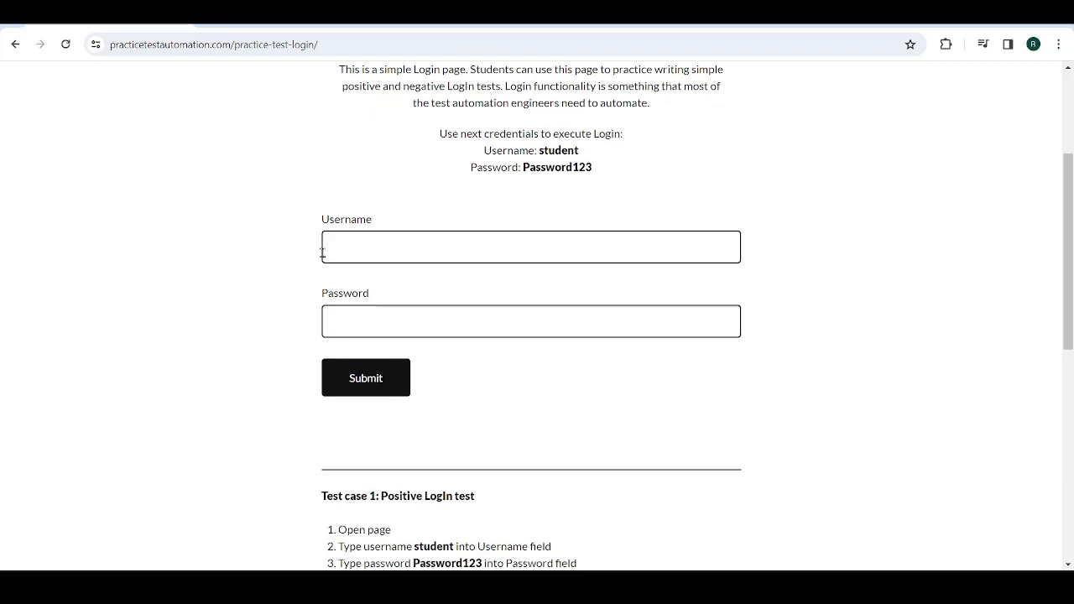
{"action": "mouse_move", "coordinate": [280, 256]}
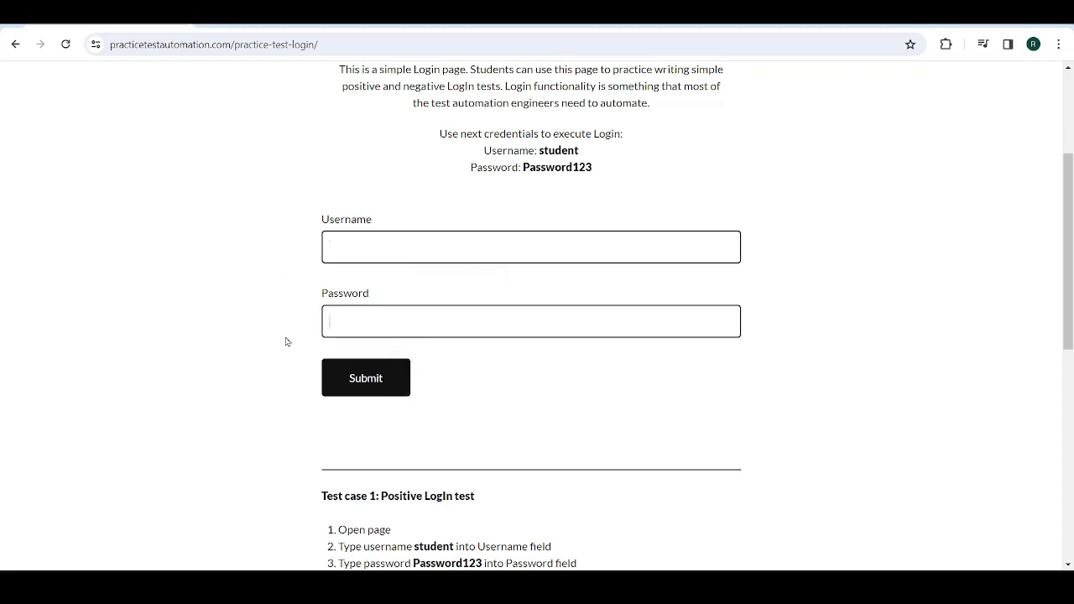
Inspect the Username field and expand the form markup to read the input ids.
{"action": "right_click", "coordinate": [500, 247]}
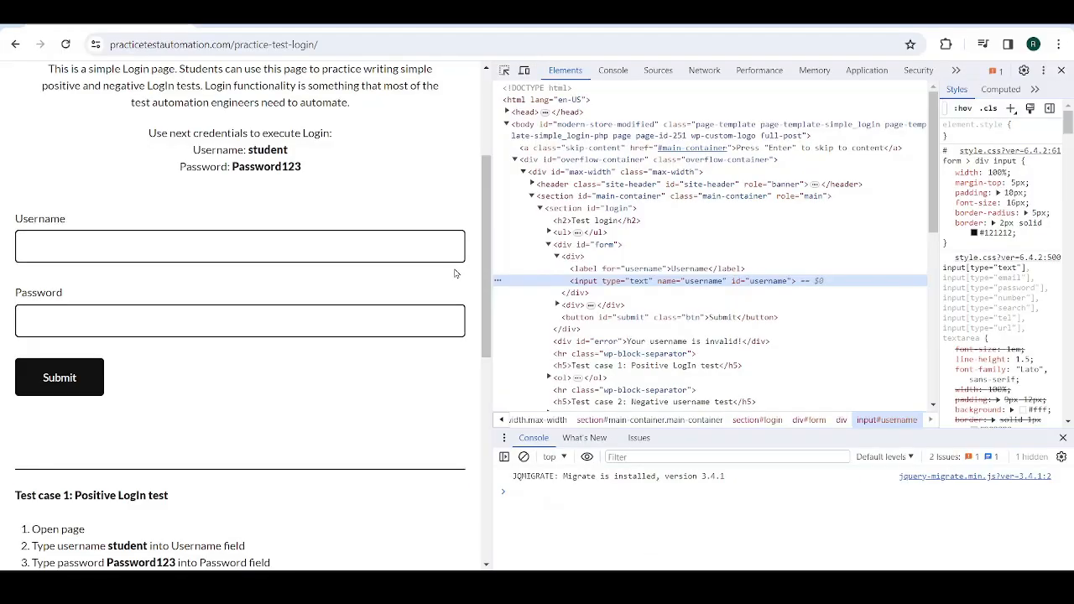
{"action": "mouse_move", "coordinate": [607, 280]}
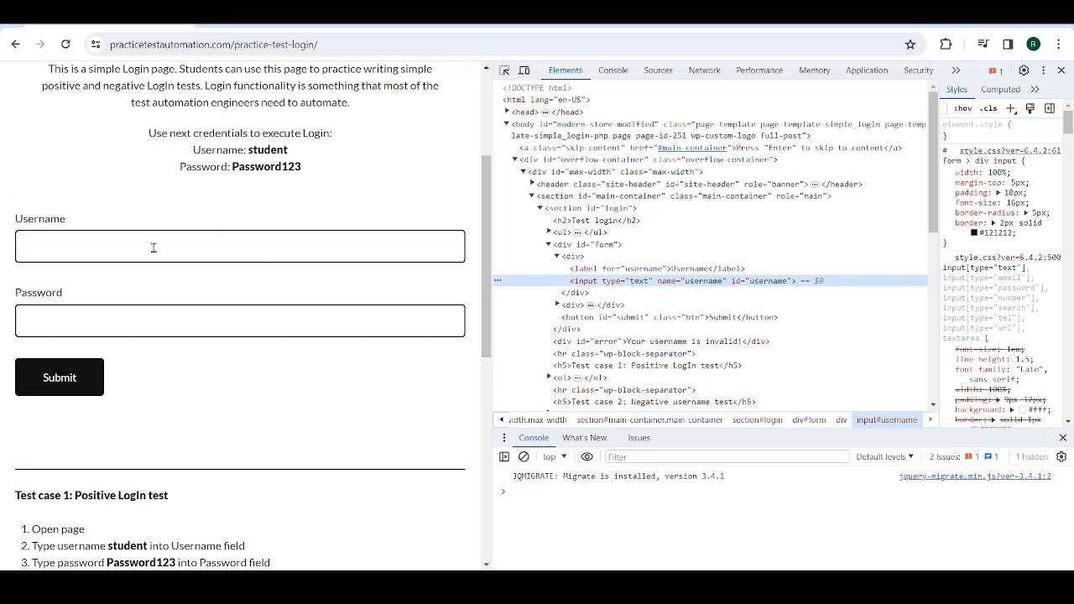
{"action": "mouse_move", "coordinate": [573, 292]}
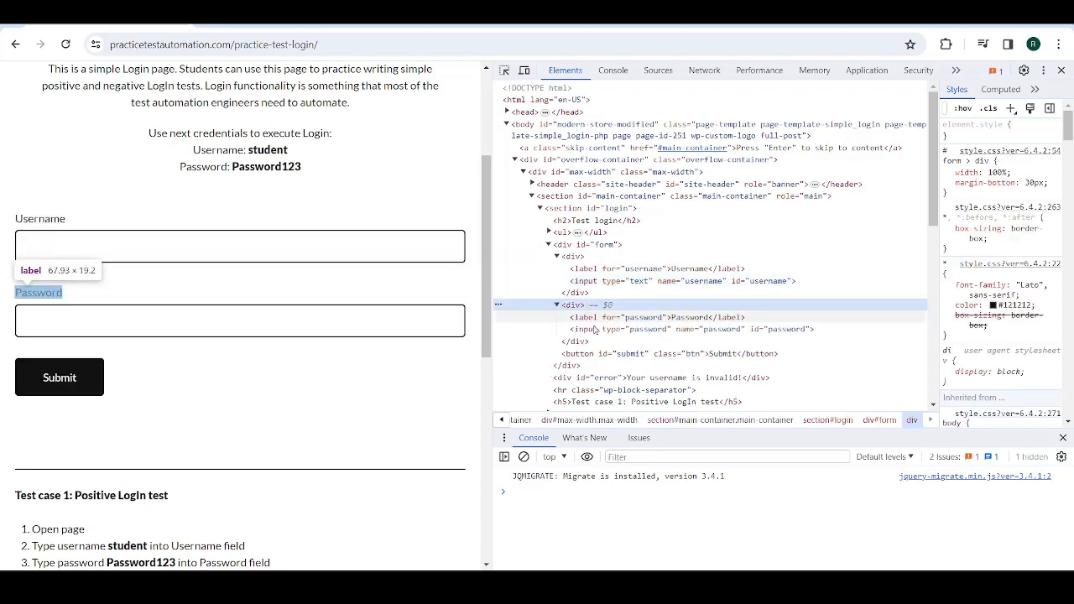
{"action": "left_click", "coordinate": [641, 328]}
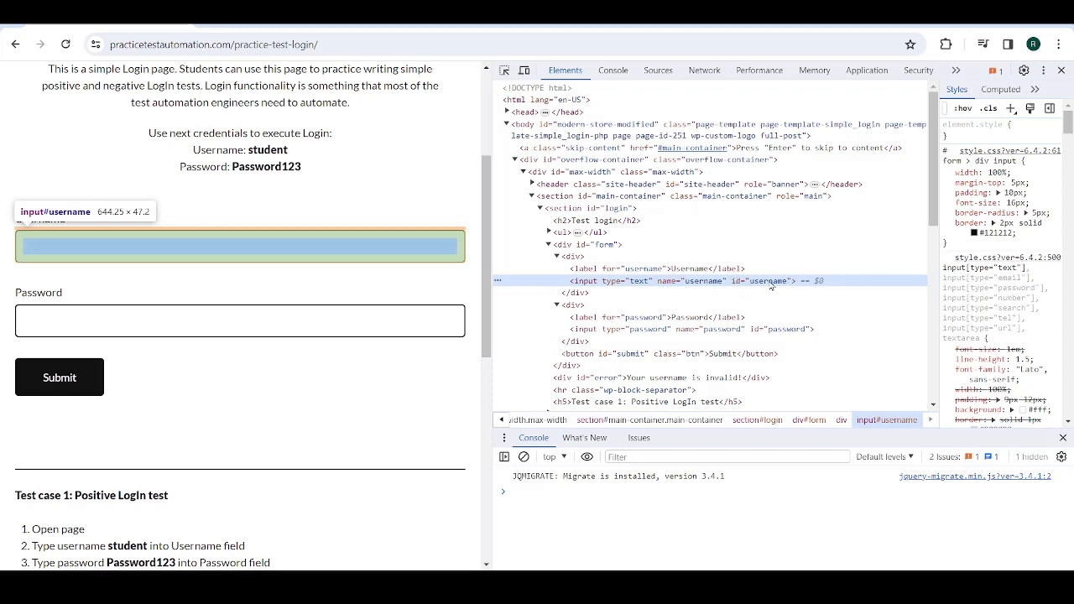
{"action": "mouse_move", "coordinate": [790, 285]}
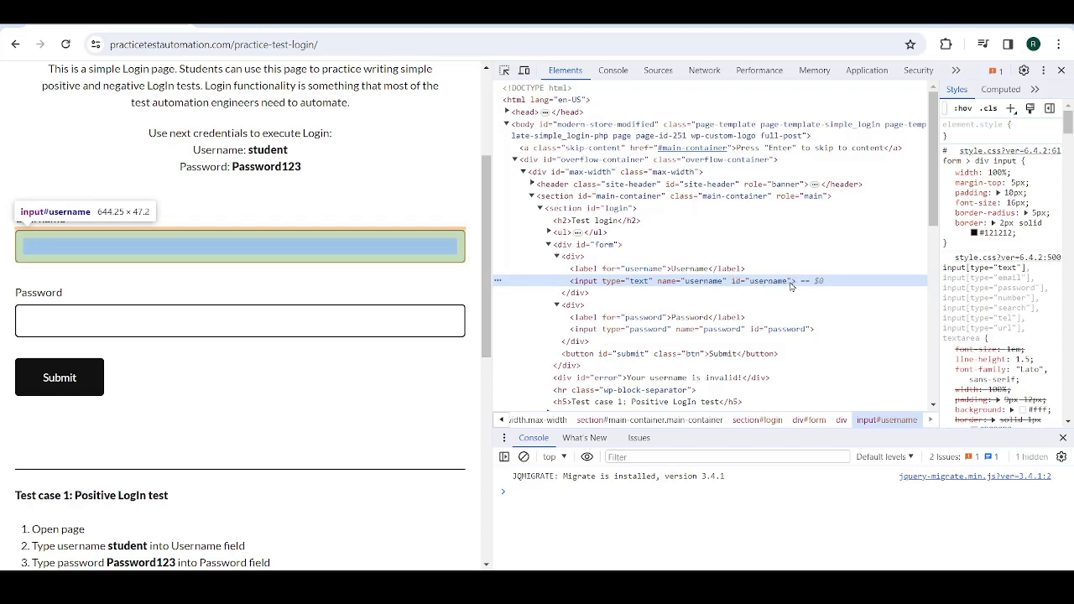
{"action": "mouse_move", "coordinate": [776, 287]}
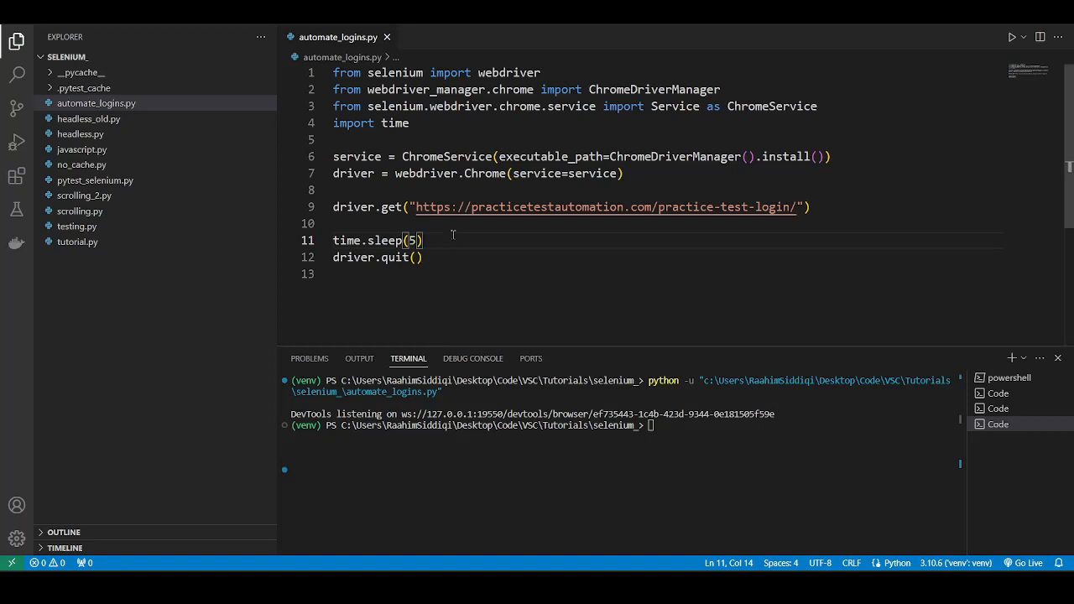
Import By and write driver.find_element(By.ID, "username") on line 12.
{"action": "type", "text": "driver.find_element("}
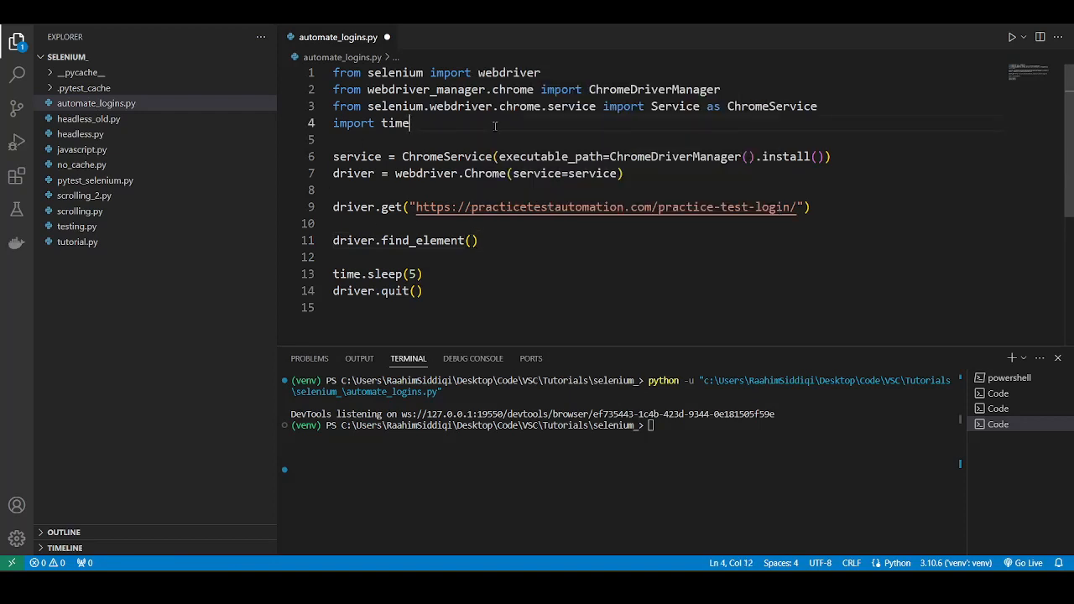
{"action": "left_click_drag", "start_coordinate": [403, 105], "coordinate": [541, 105]}
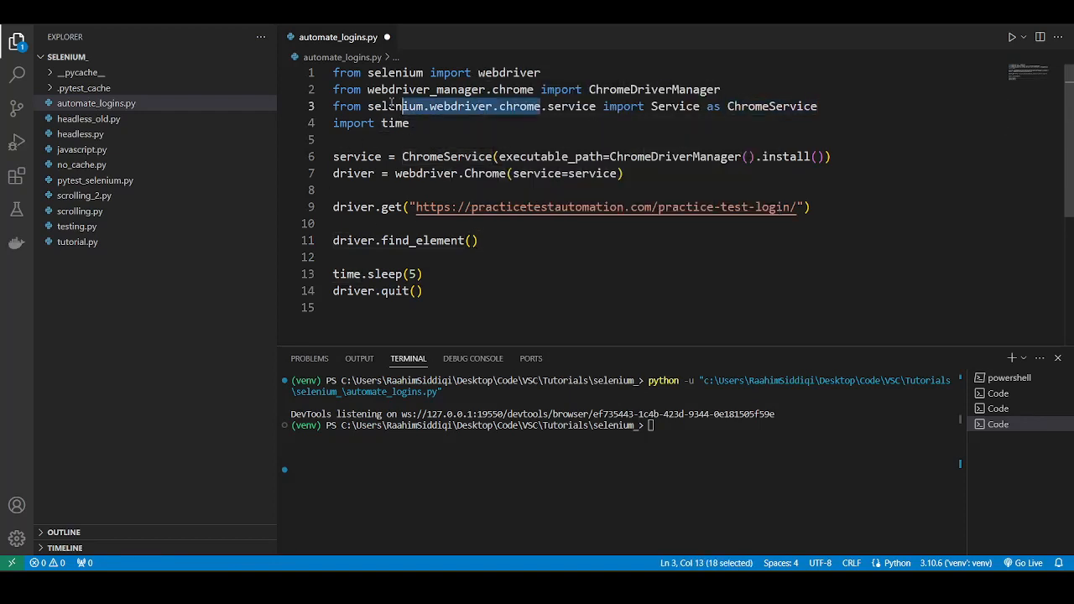
{"action": "type", "text": "from selenium.webdriver.common.by"}
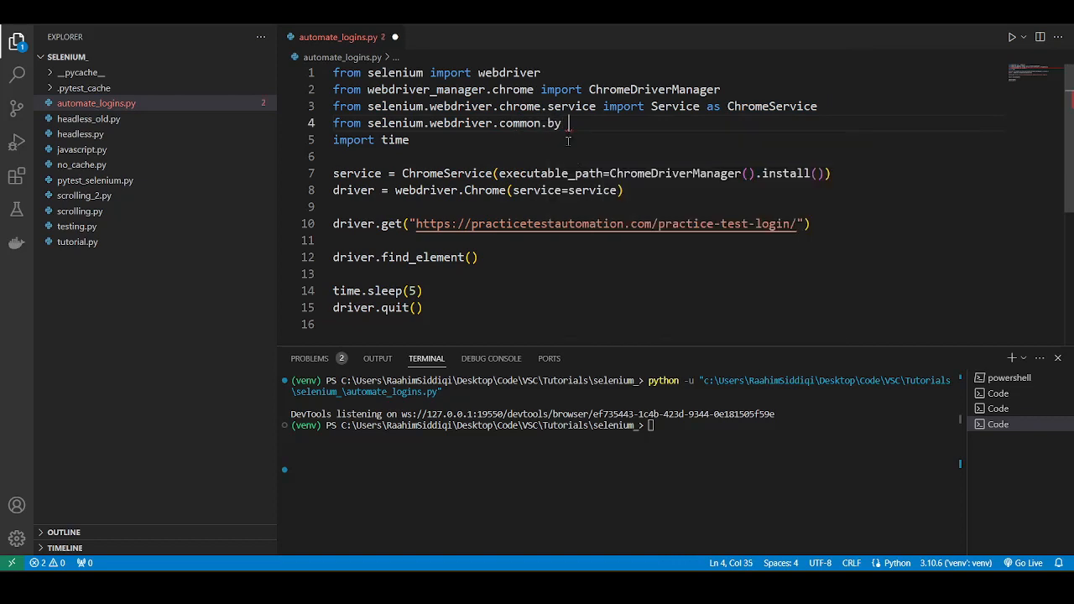
{"action": "type", "text": "By"}
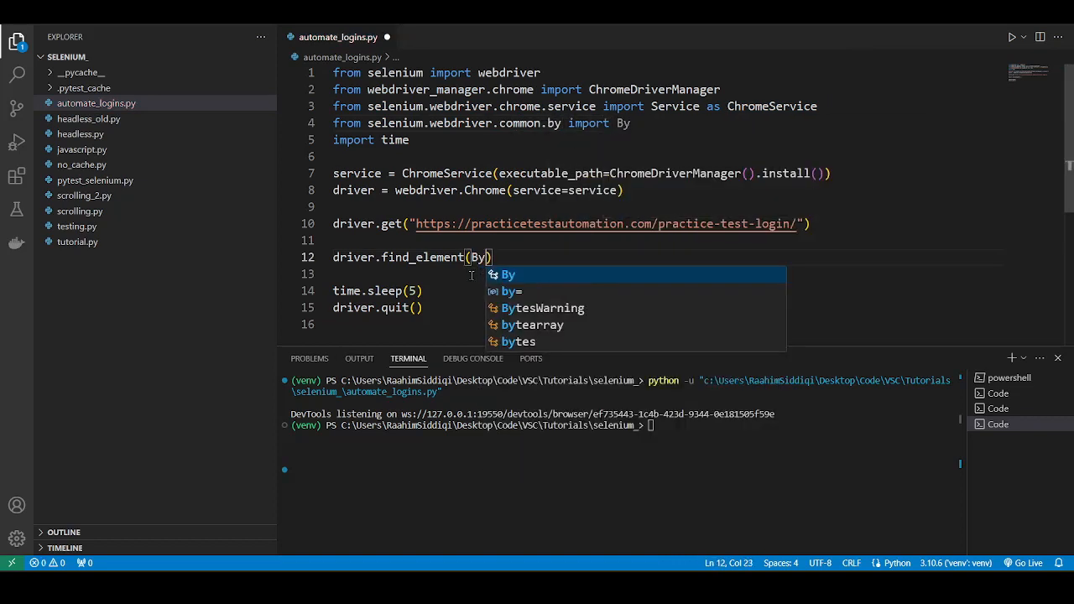
{"action": "type", "text": "."}
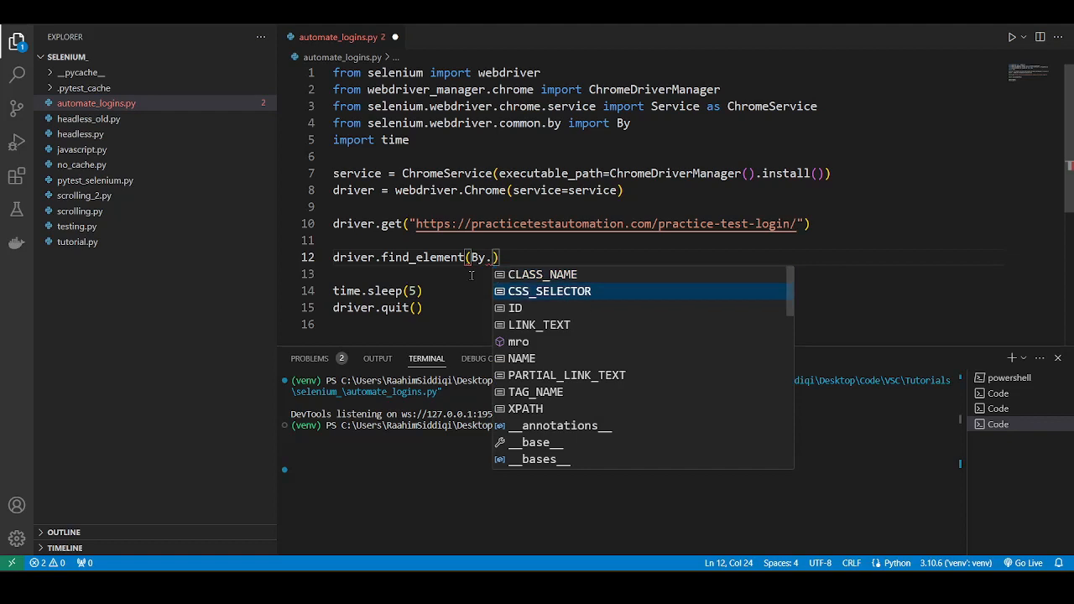
{"action": "key", "text": "Down"}
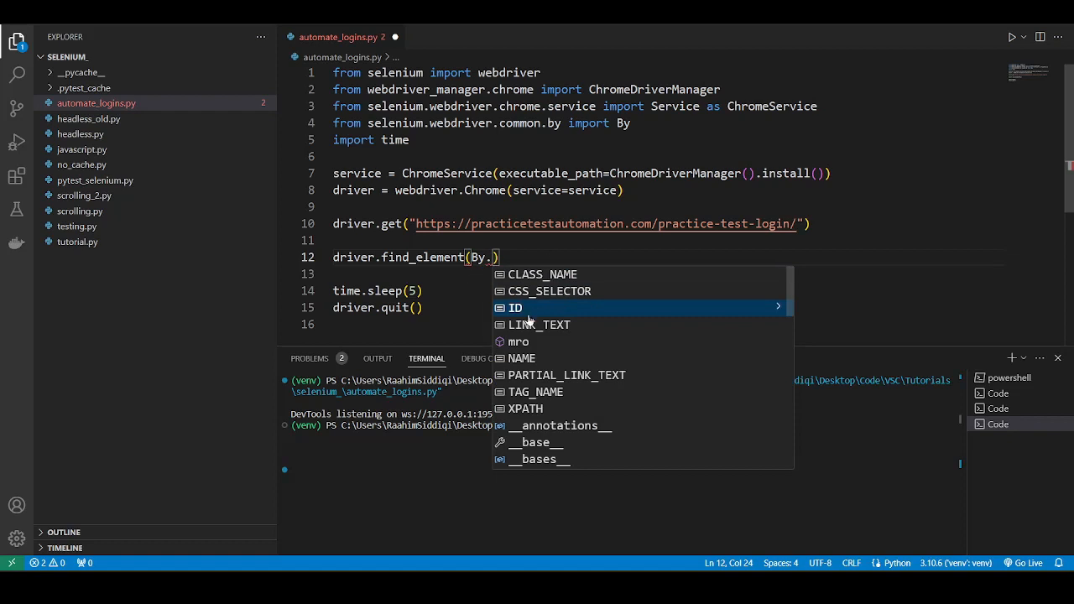
{"action": "mouse_move", "coordinate": [518, 308]}
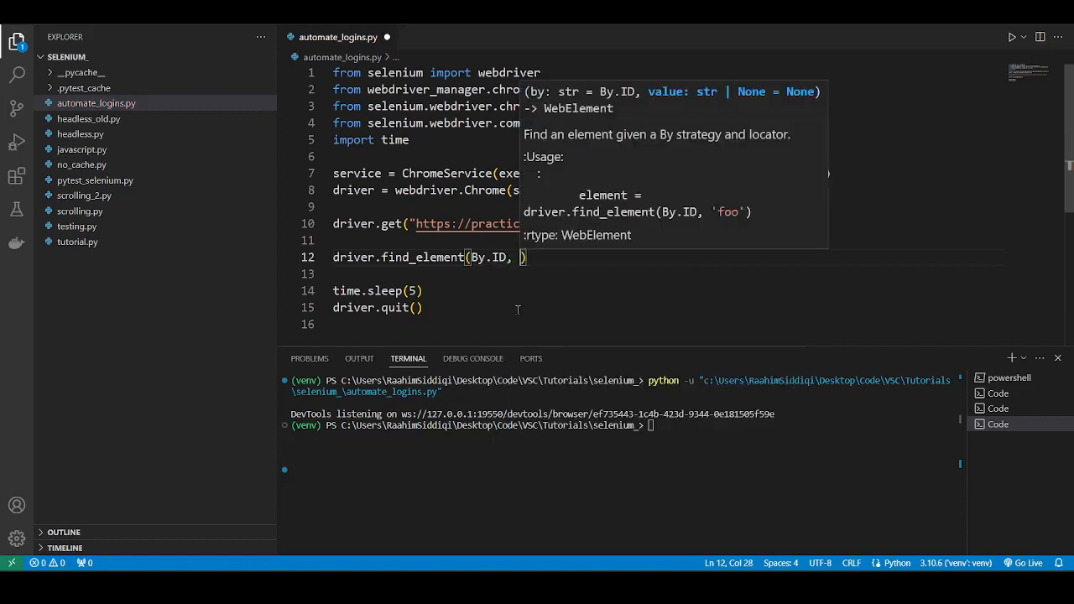
{"action": "type", "text": "\"\""}
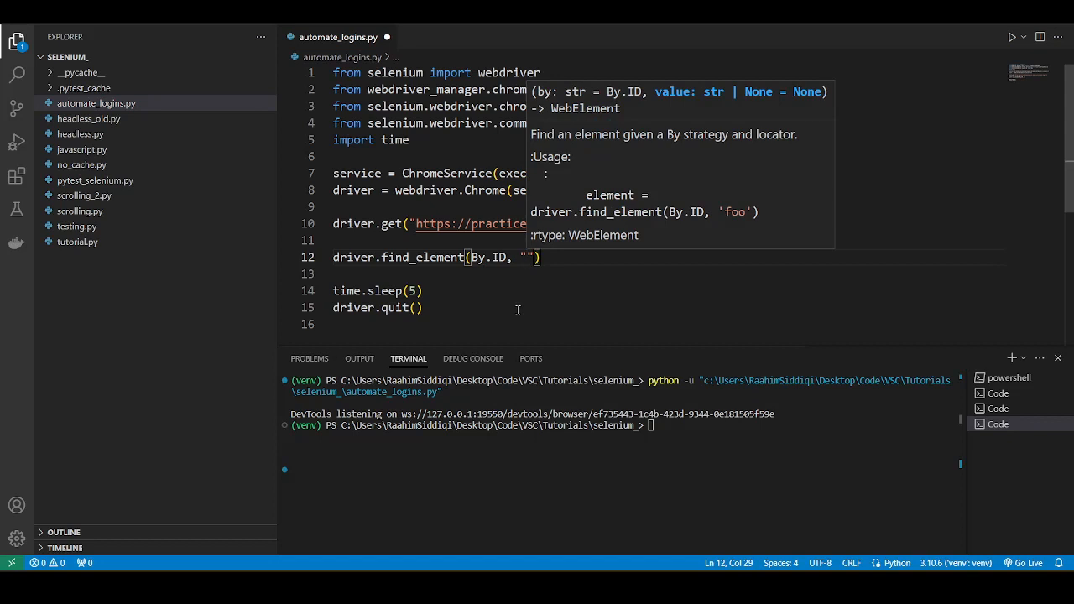
{"action": "type", "text": "username"}
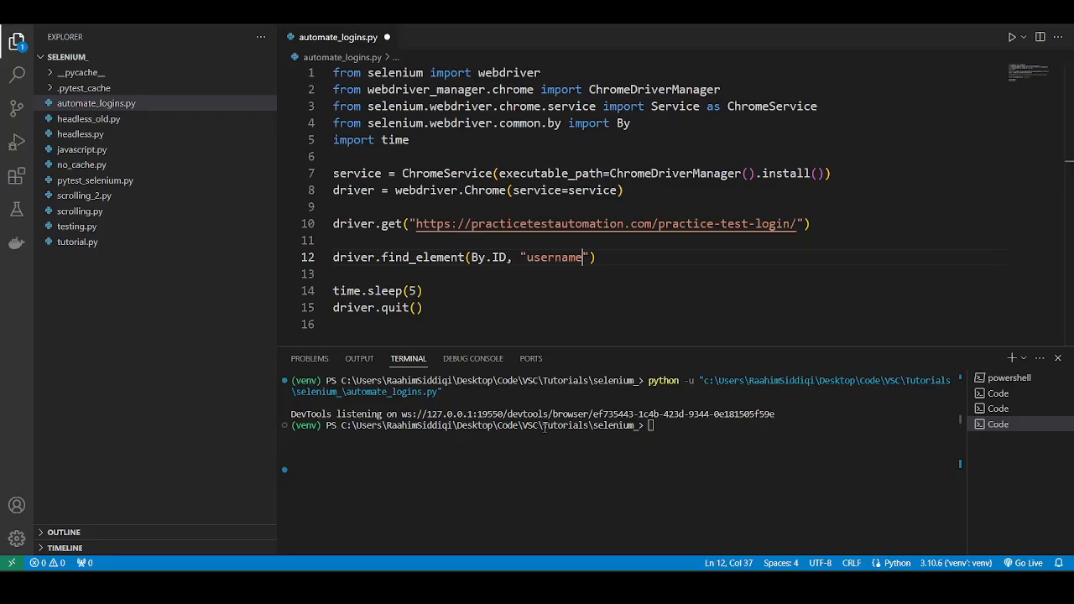
Store the lookup in username_field and type "student" with username_field.send_keys("student").
{"action": "double_click", "coordinate": [554, 257]}
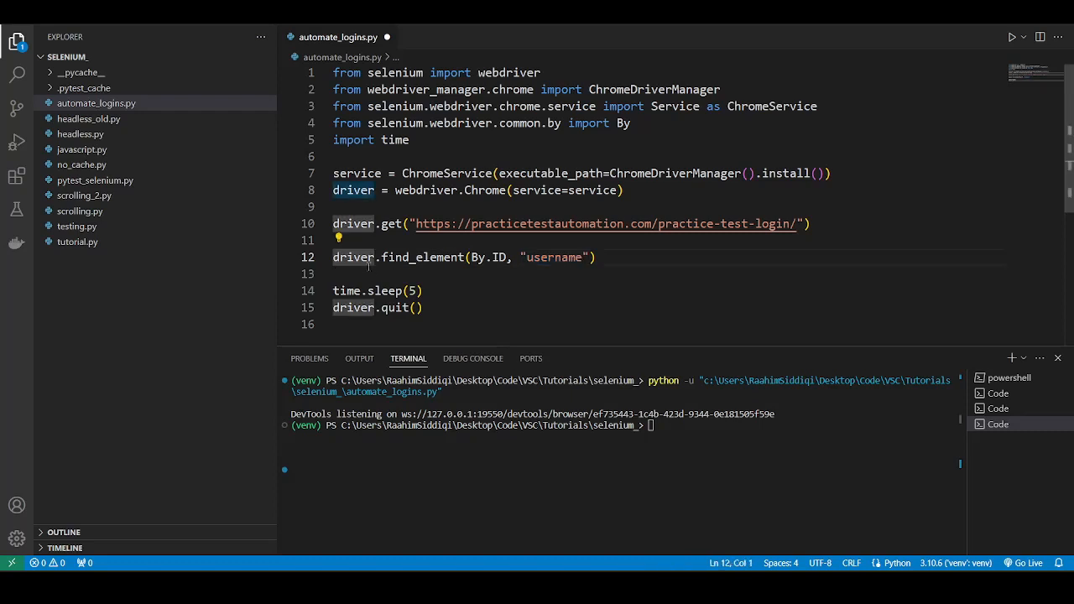
{"action": "type", "text": "username_field"}
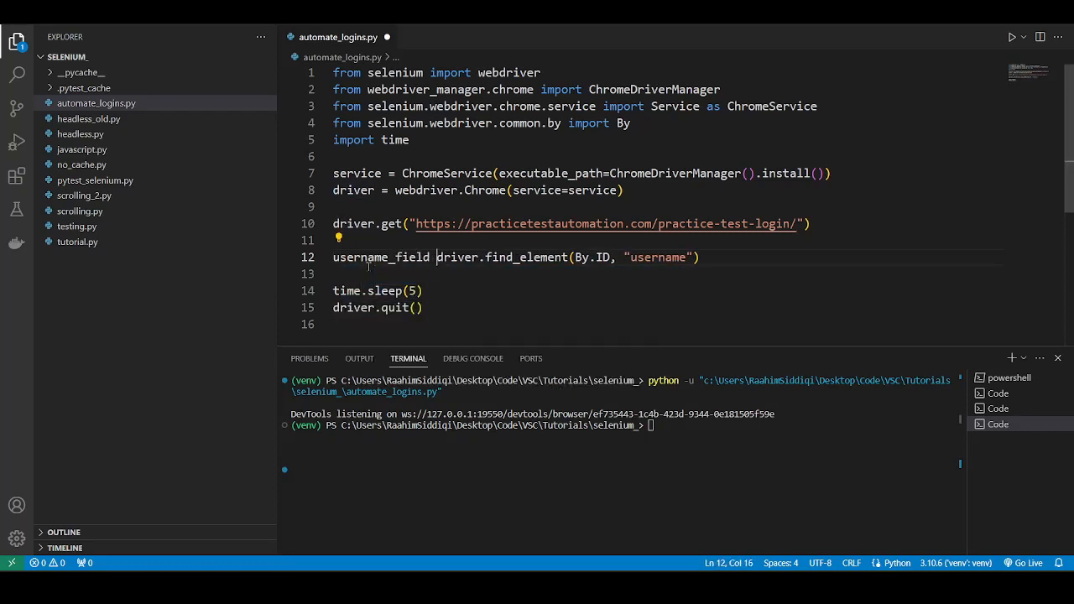
{"action": "type", "text": "="}
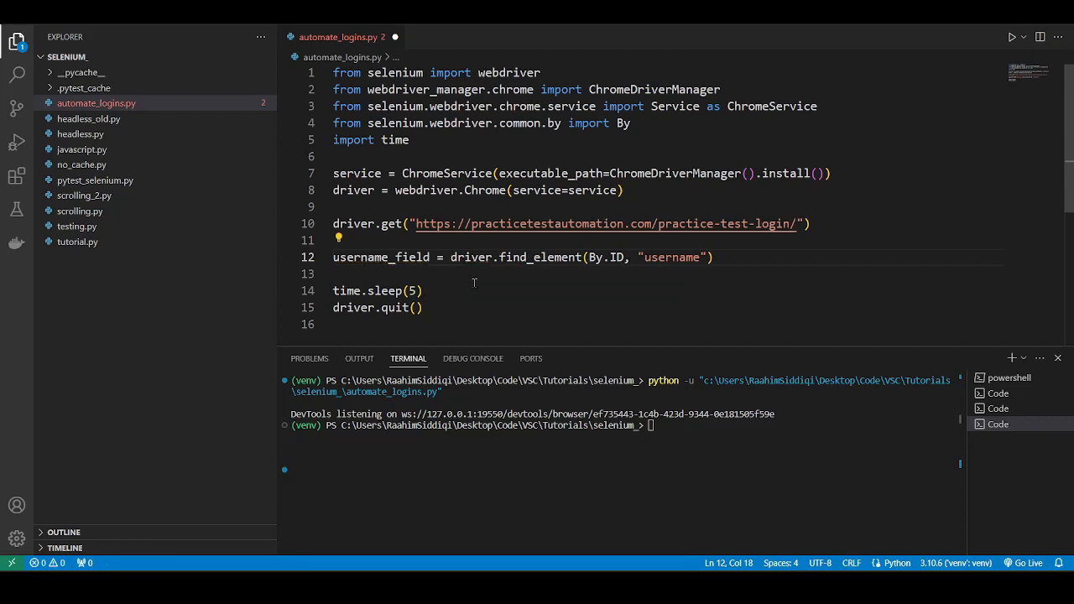
{"action": "type", "text": "username_field"}
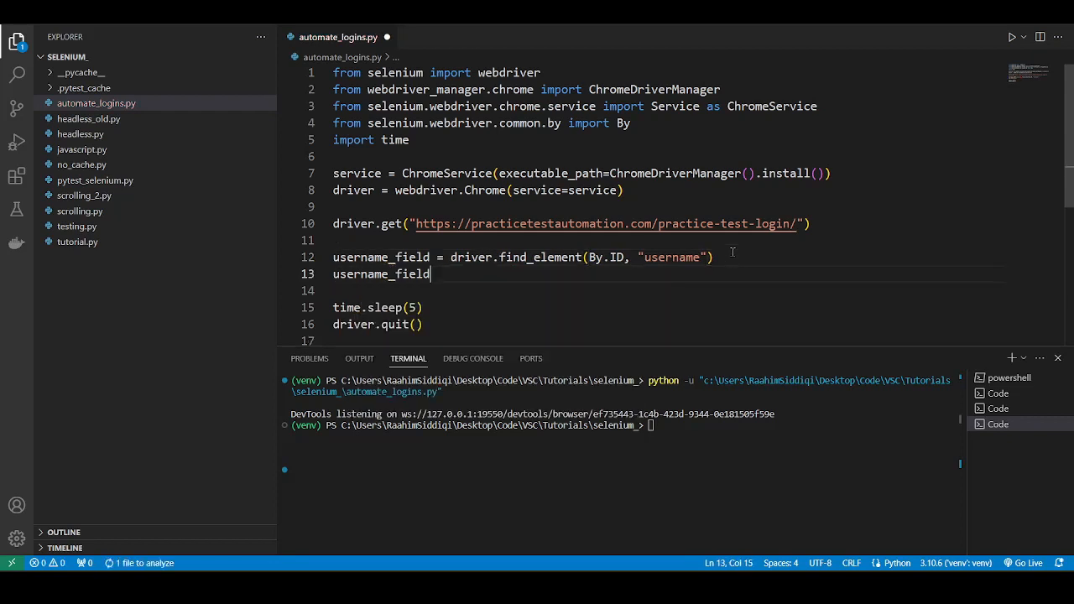
{"action": "type", "text": ".send_keys"}
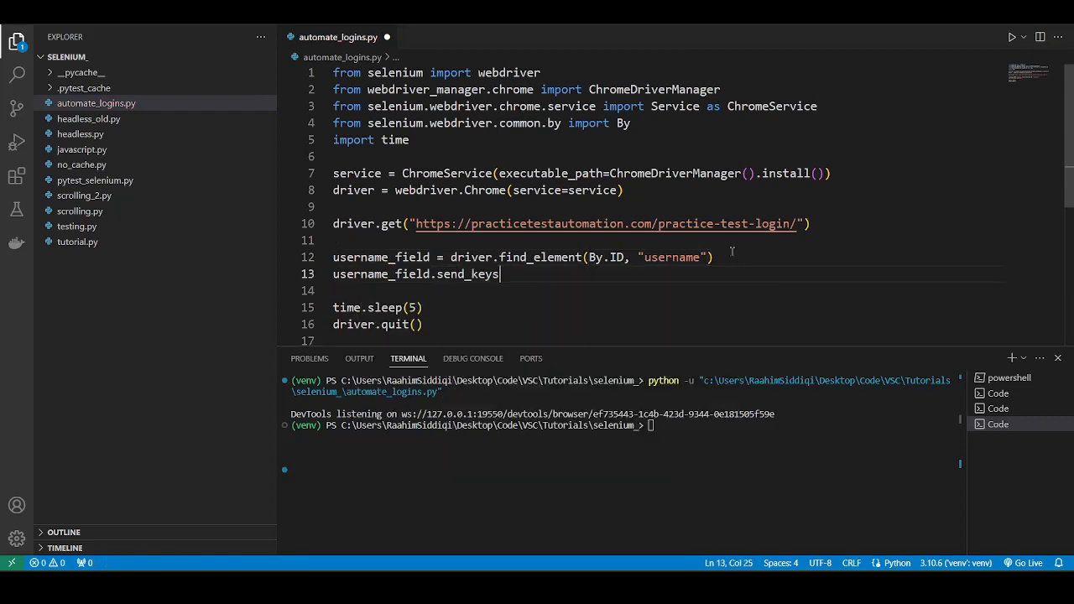
{"action": "type", "text": "("}
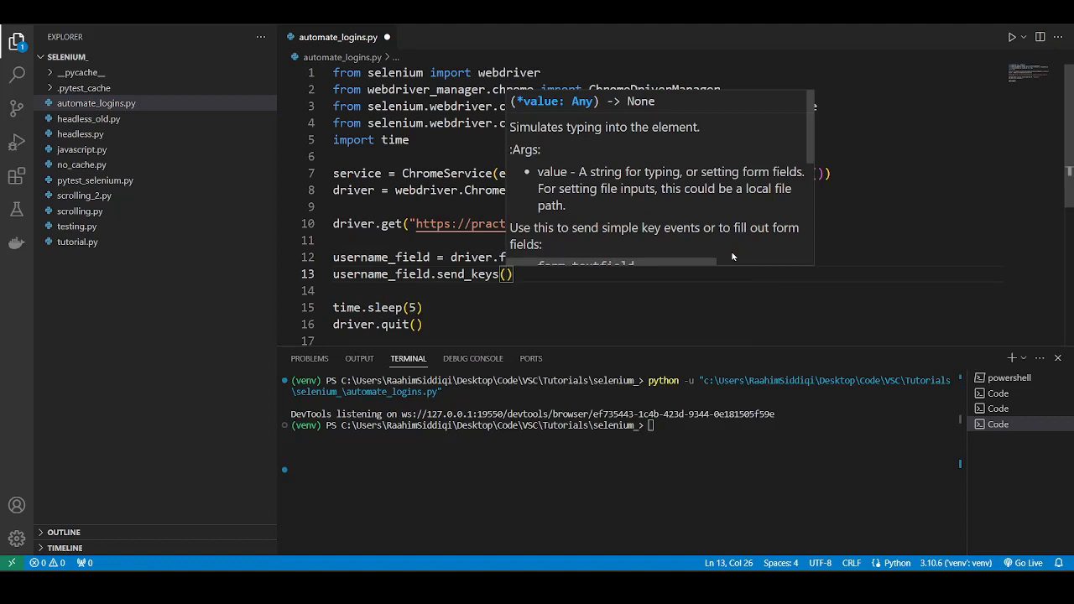
{"action": "type", "text": "\"\""}
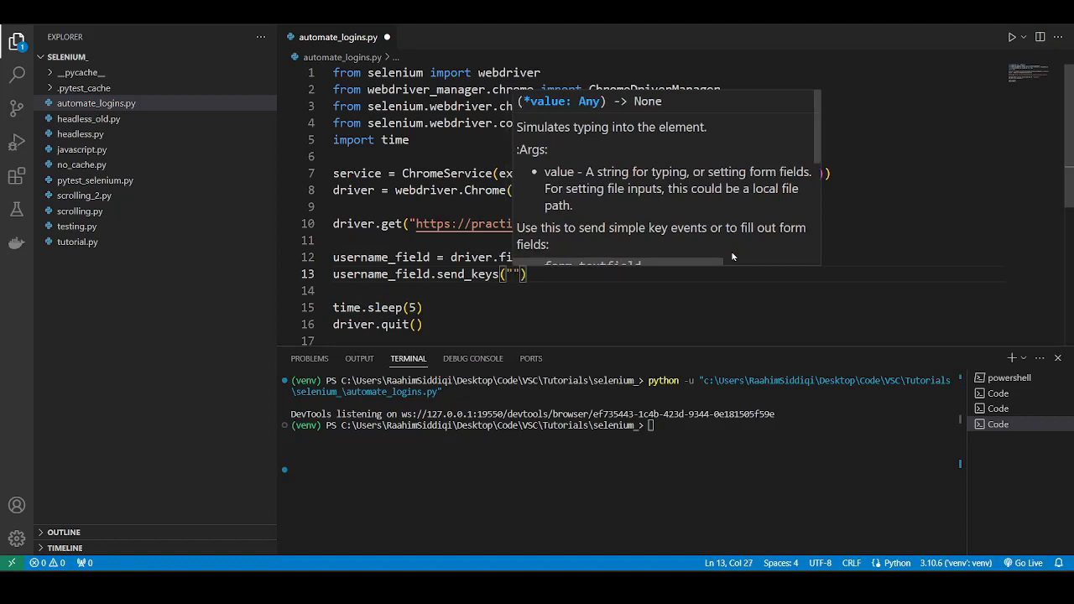
{"action": "type", "text": "student"}
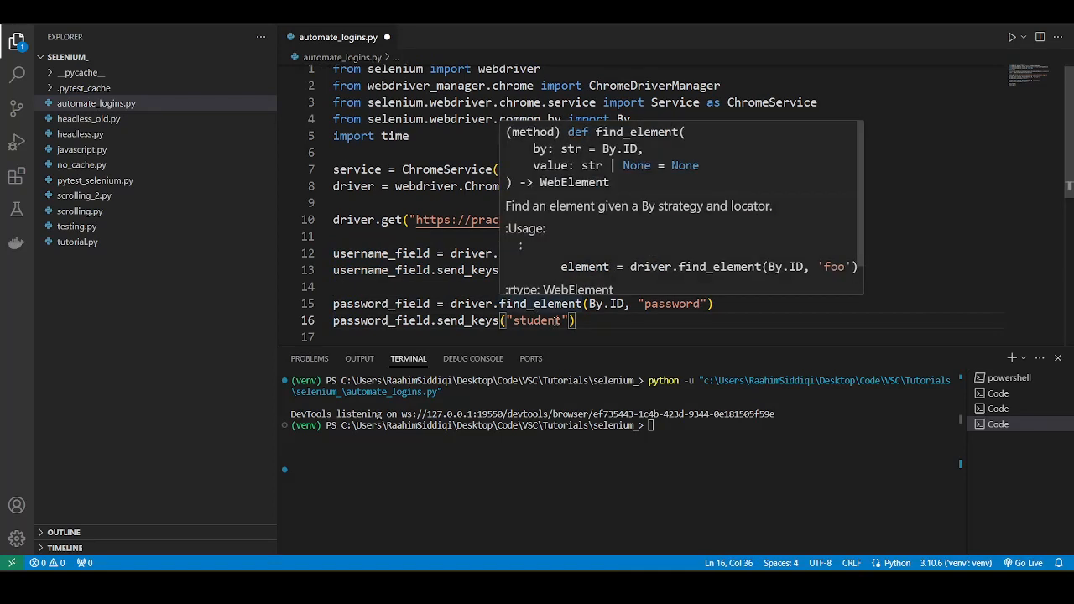
{"action": "double_click", "coordinate": [671, 304]}
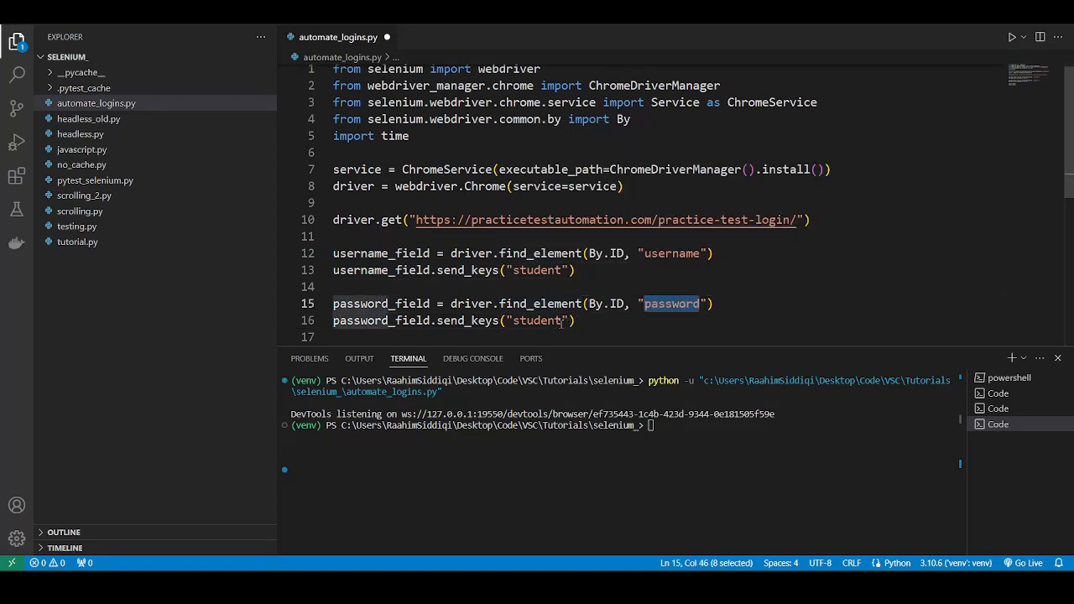
{"action": "type", "text": "Password123"}
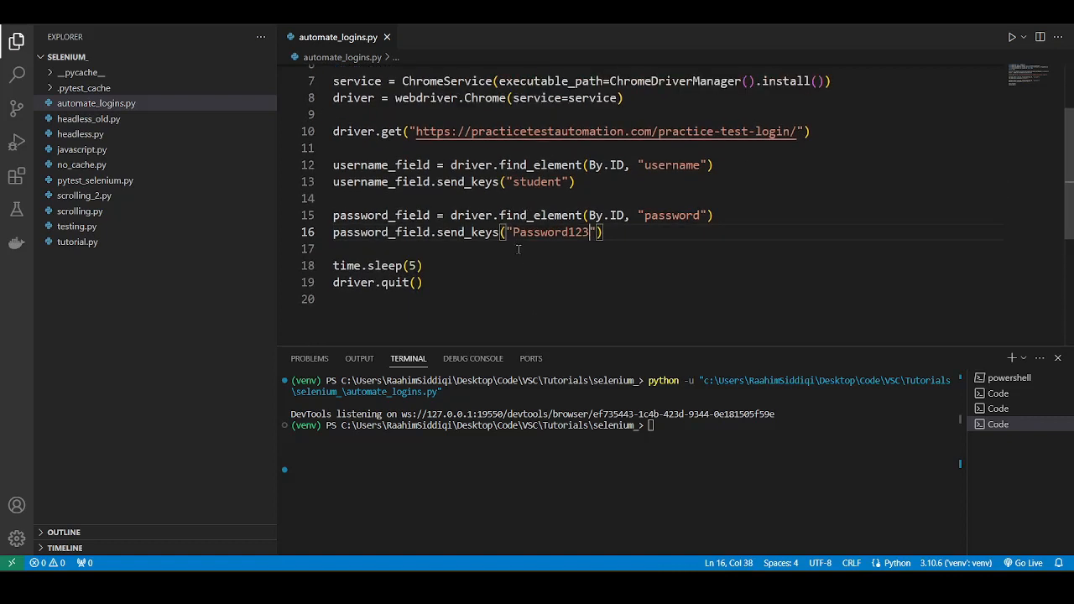
{"action": "left_click", "coordinate": [559, 248]}
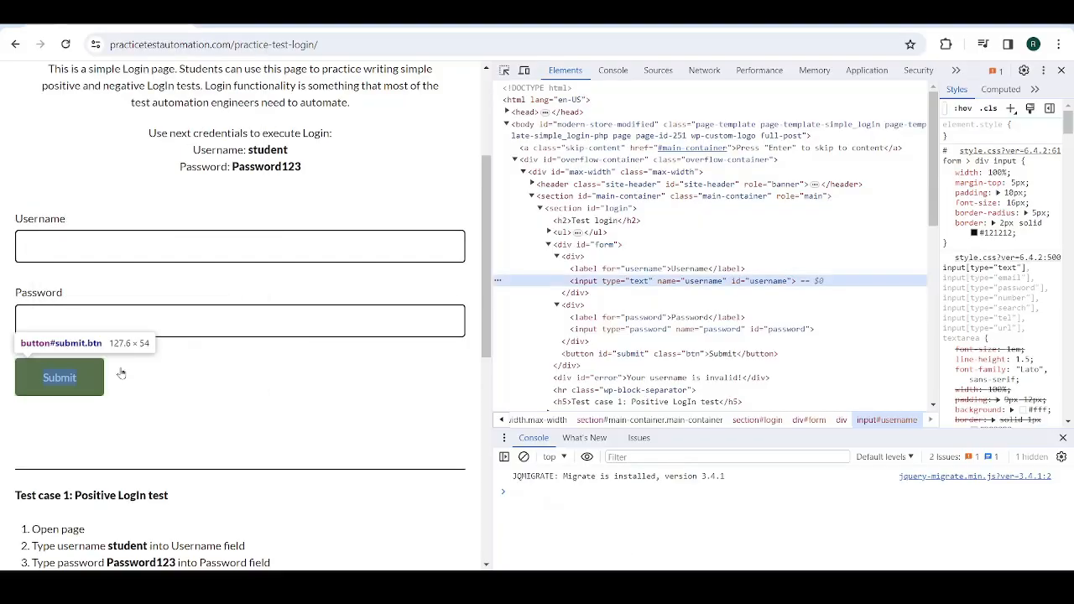
Inspect the Submit button in DevTools, revealing a button with id 'submit' and class 'btn'.
{"action": "left_click", "coordinate": [631, 353]}
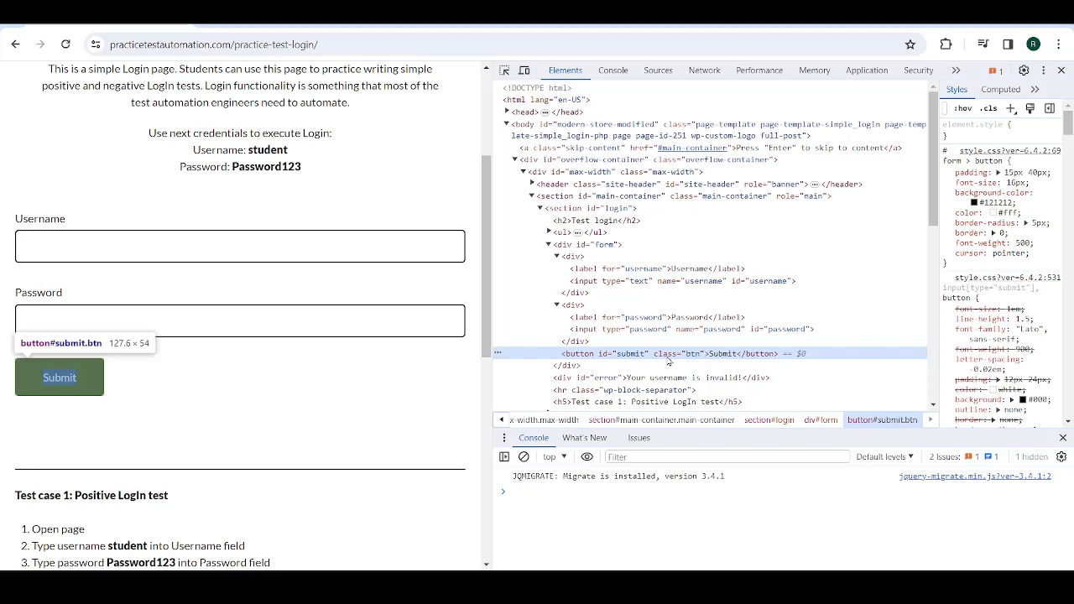
{"action": "mouse_move", "coordinate": [672, 360]}
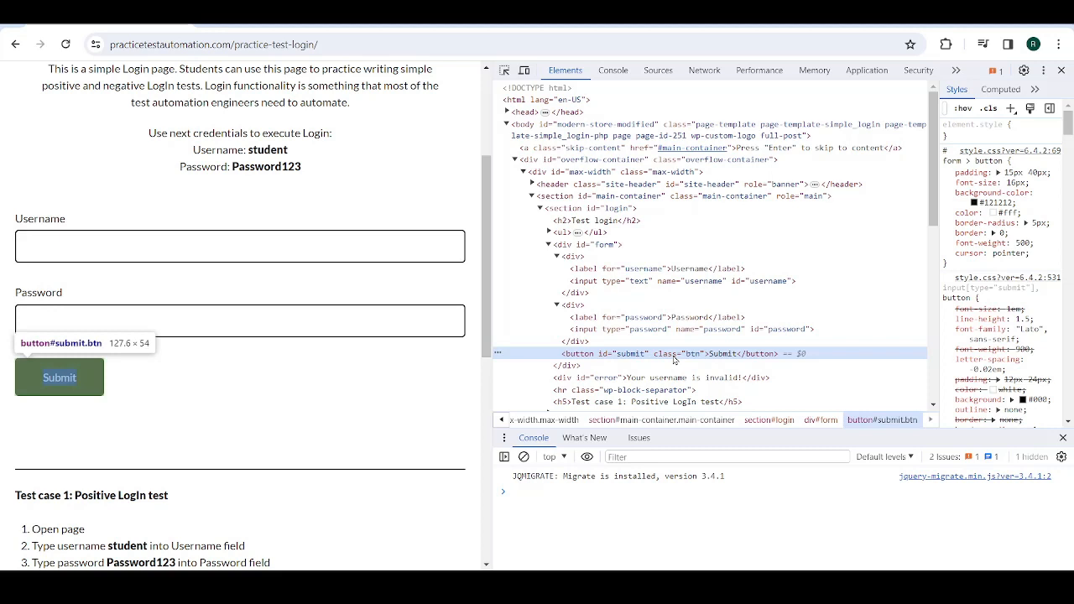
{"action": "mouse_move", "coordinate": [624, 358]}
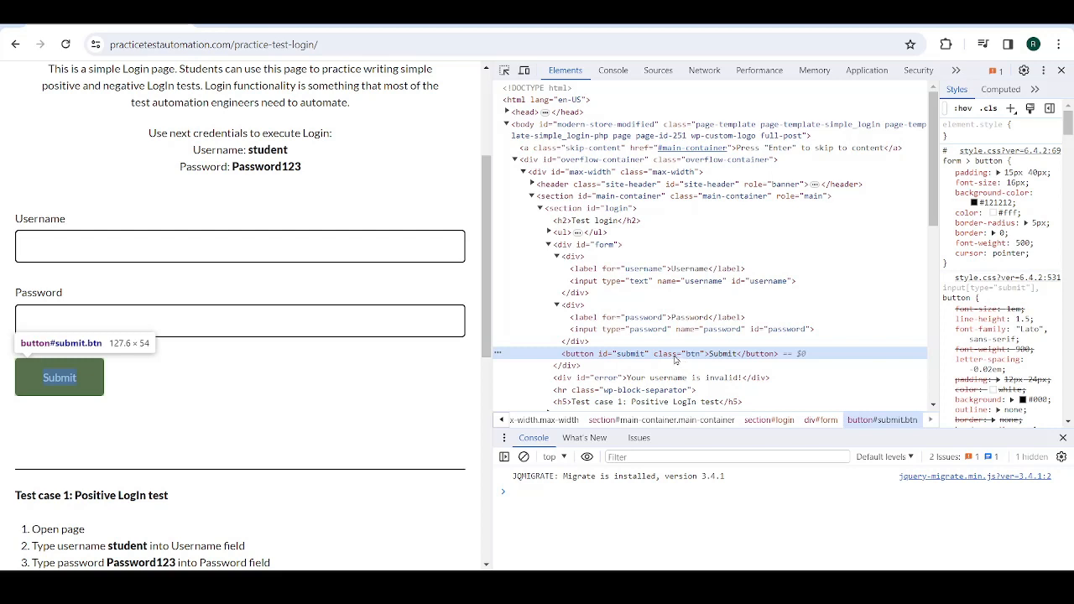
{"action": "mouse_move", "coordinate": [695, 357]}
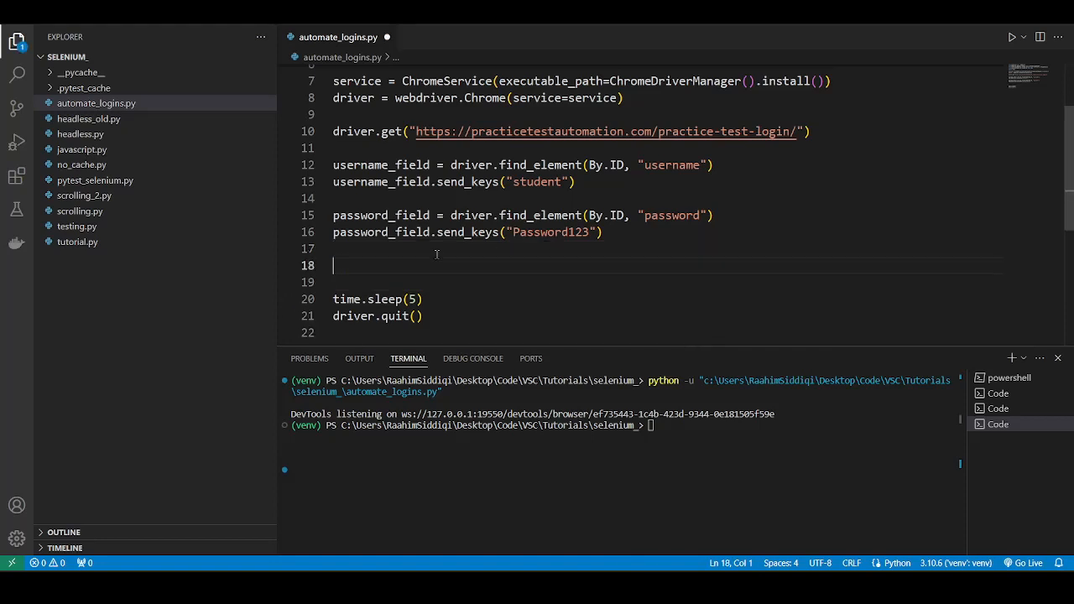
Add submit_button = driver.find_element(By.ID, "submit") followed by submit_button.click().
{"action": "type", "text": "submit"}
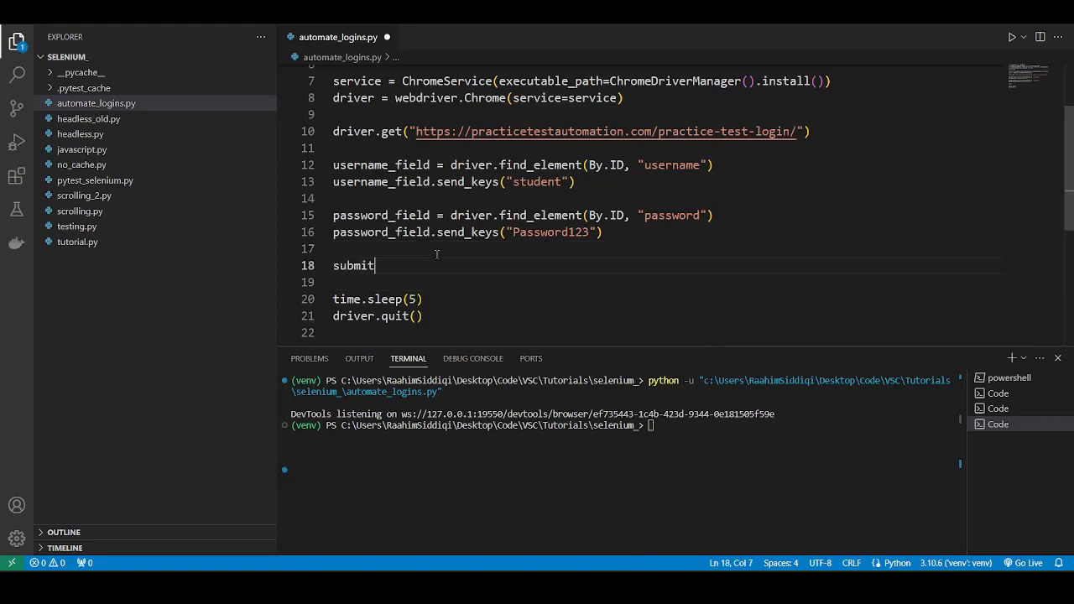
{"action": "type", "text": "_button = driver.find_element(B"}
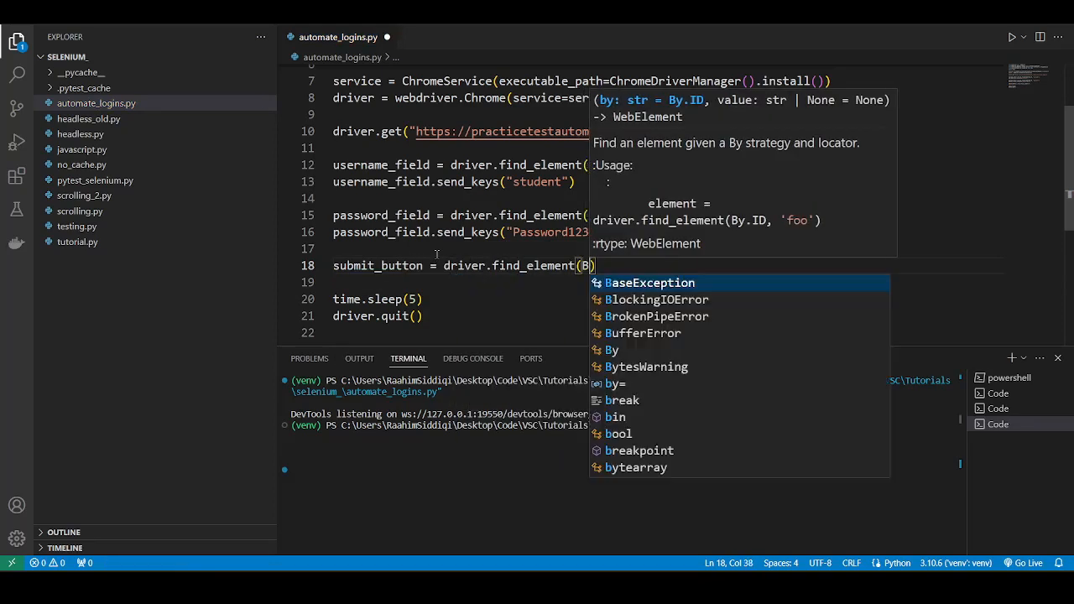
{"action": "type", "text": "y.CLASS_NAME, \""}
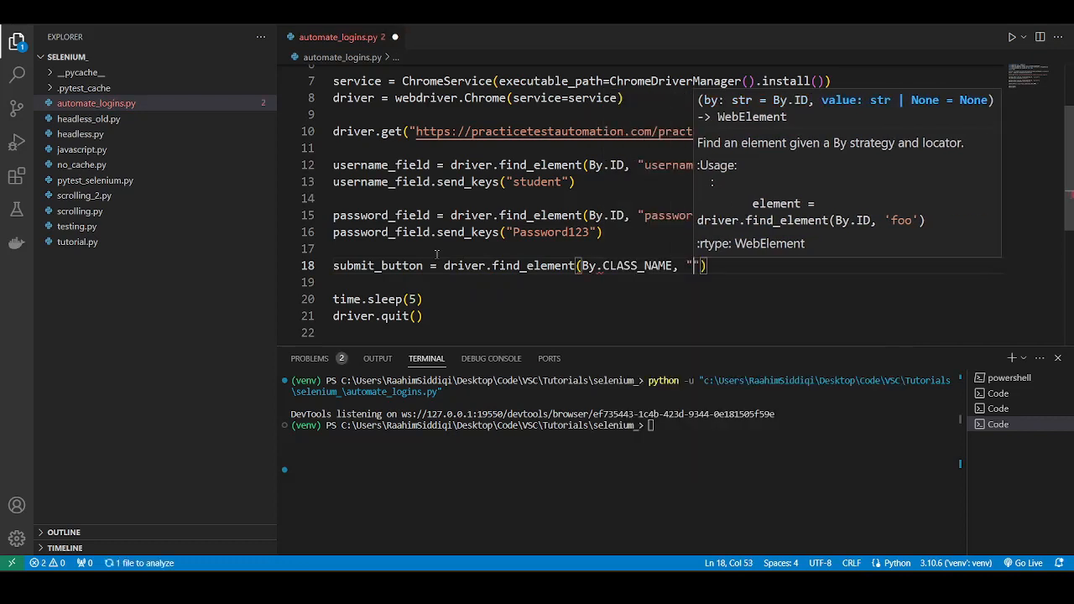
{"action": "key", "text": "Backspace"}
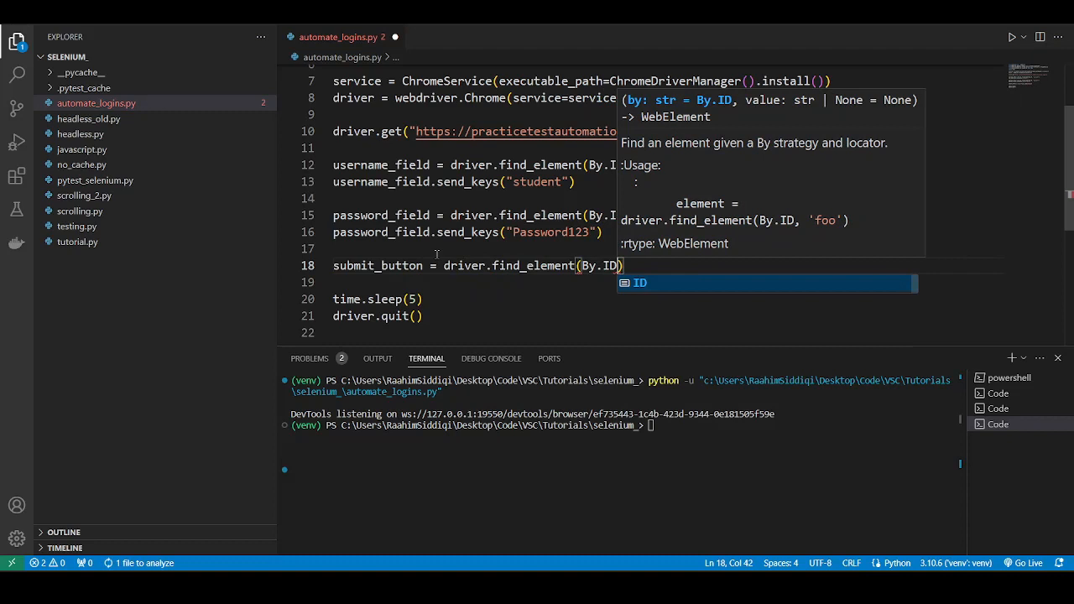
{"action": "type", "text": ", \"\""}
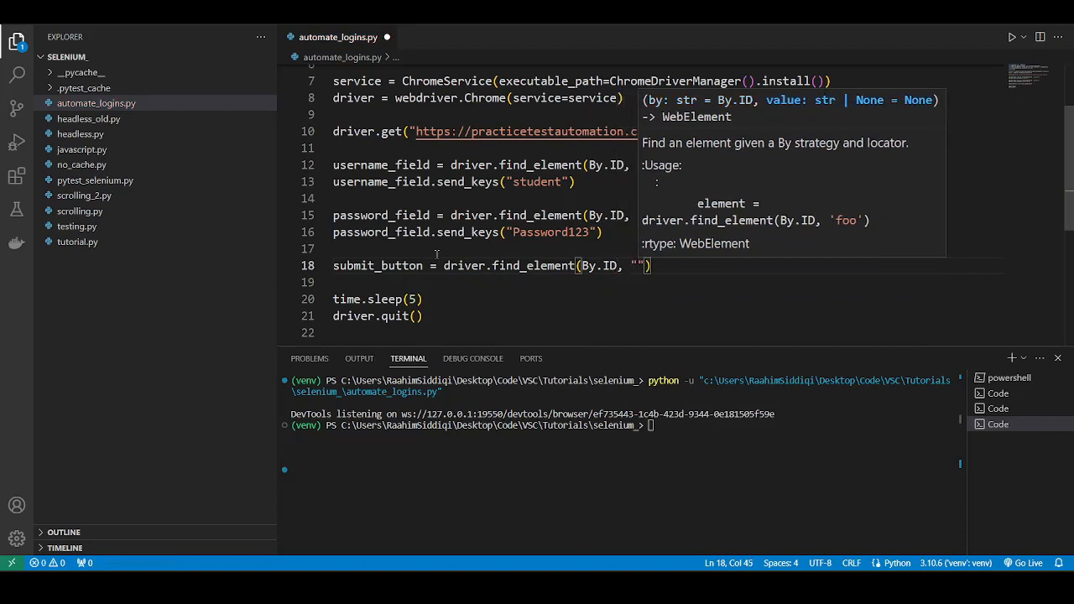
{"action": "type", "text": "su"}
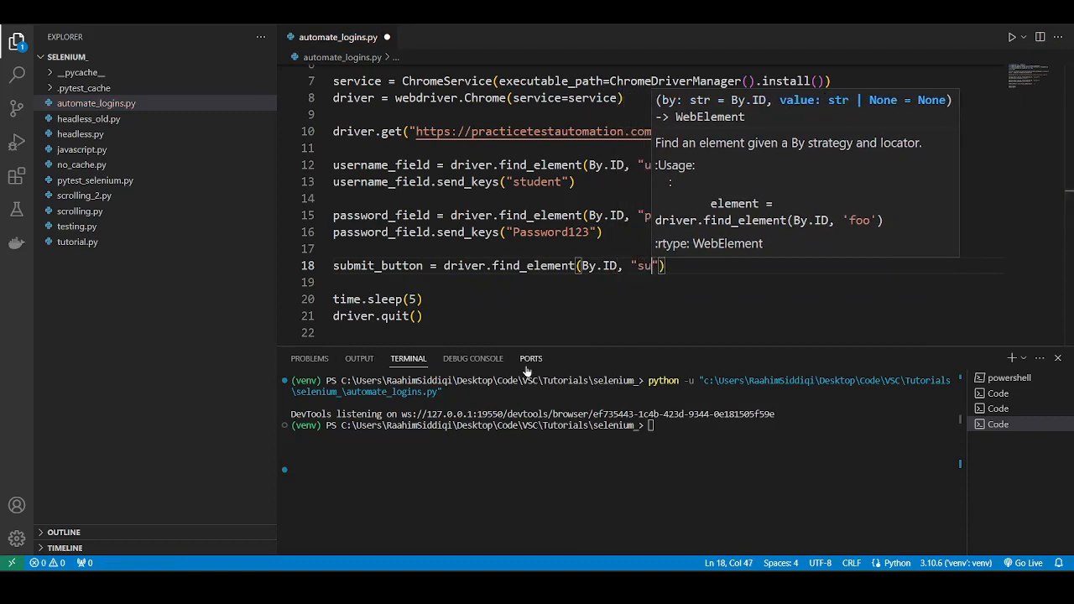
{"action": "type", "text": "s"}
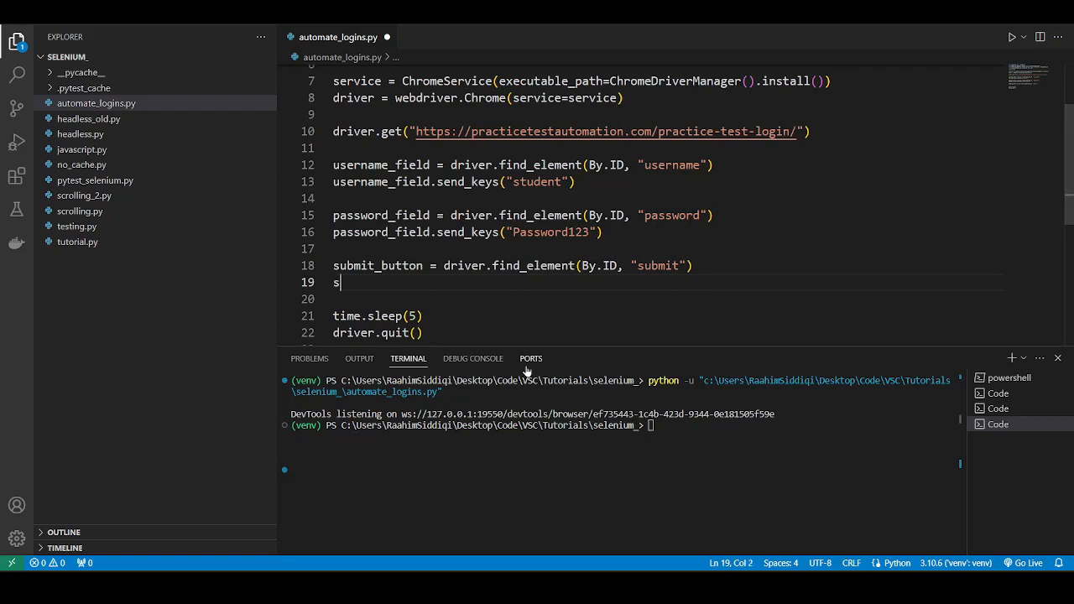
{"action": "type", "text": "ubmit_button.click()"}
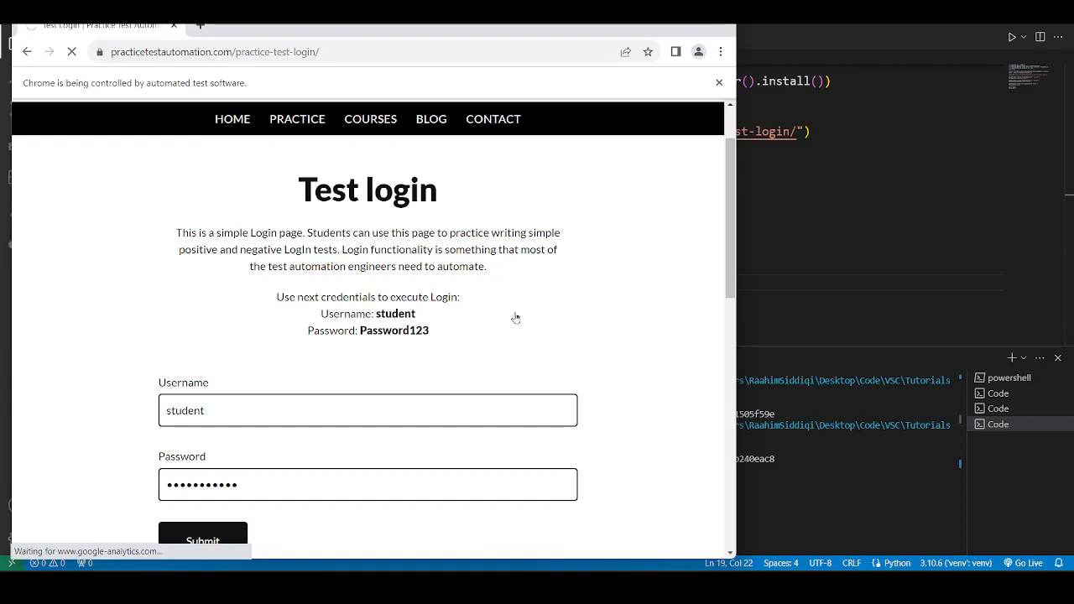
Run automate_logins.py so Chrome fills the form and loads 'Logged In Successfully'.
{"action": "left_click", "coordinate": [202, 540]}
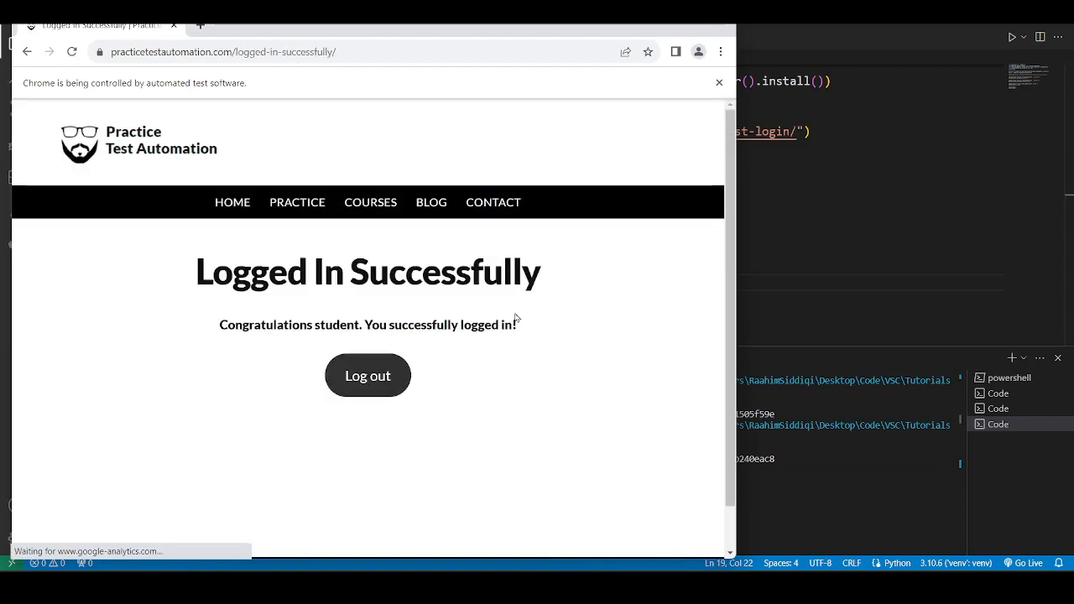